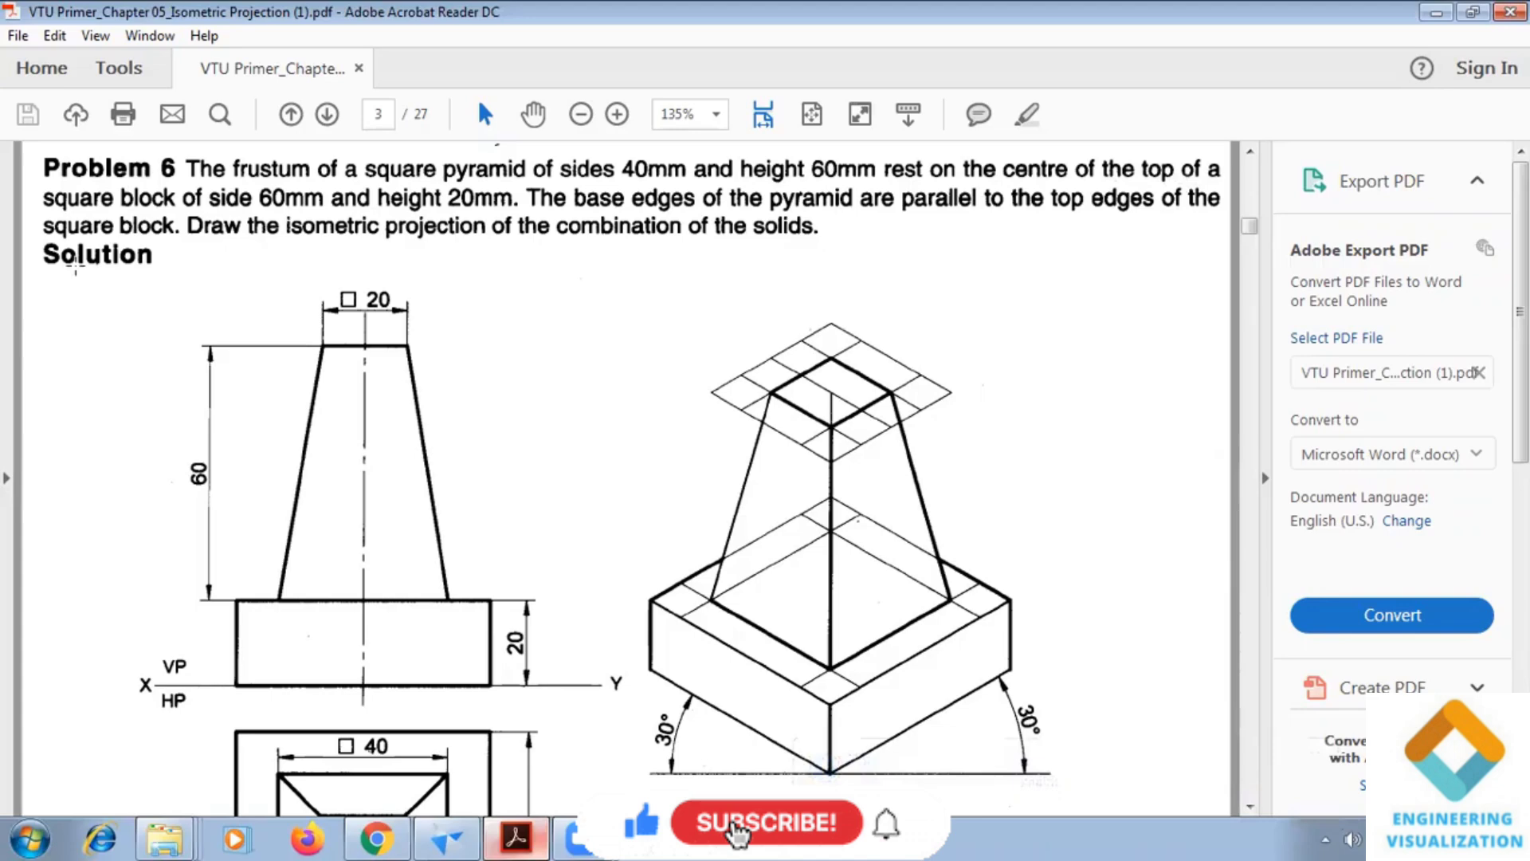
# Step: Switch from the Problem 6 PDF to the blank Solid Edge draft sheet
pyautogui.click(765, 821)
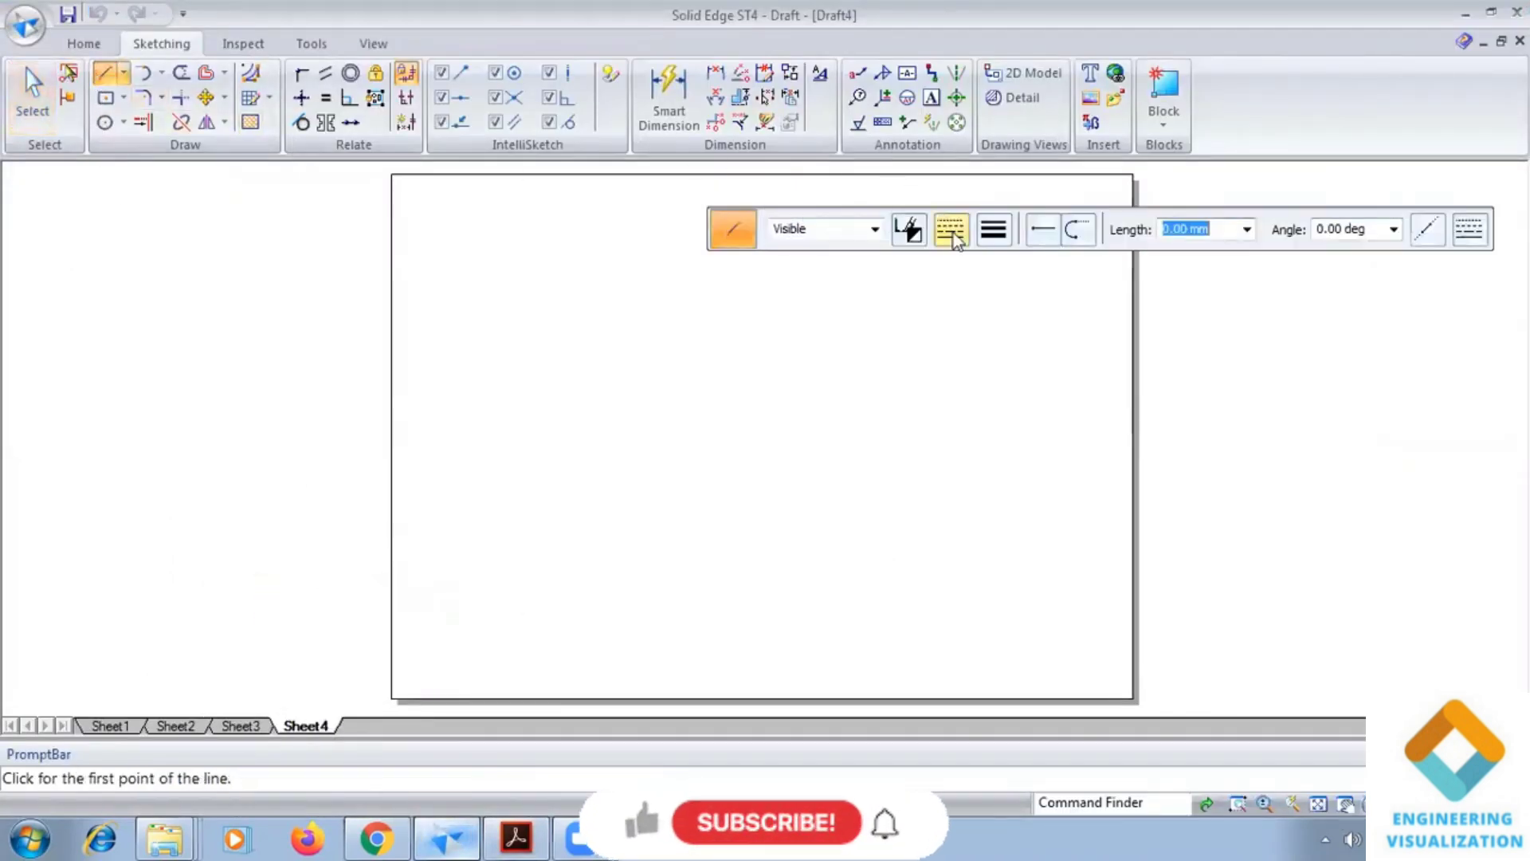
# Step: Draw a horizontal base line and a closed 60 mm rhombus of ±30° edges resting on it
pyautogui.click(950, 228)
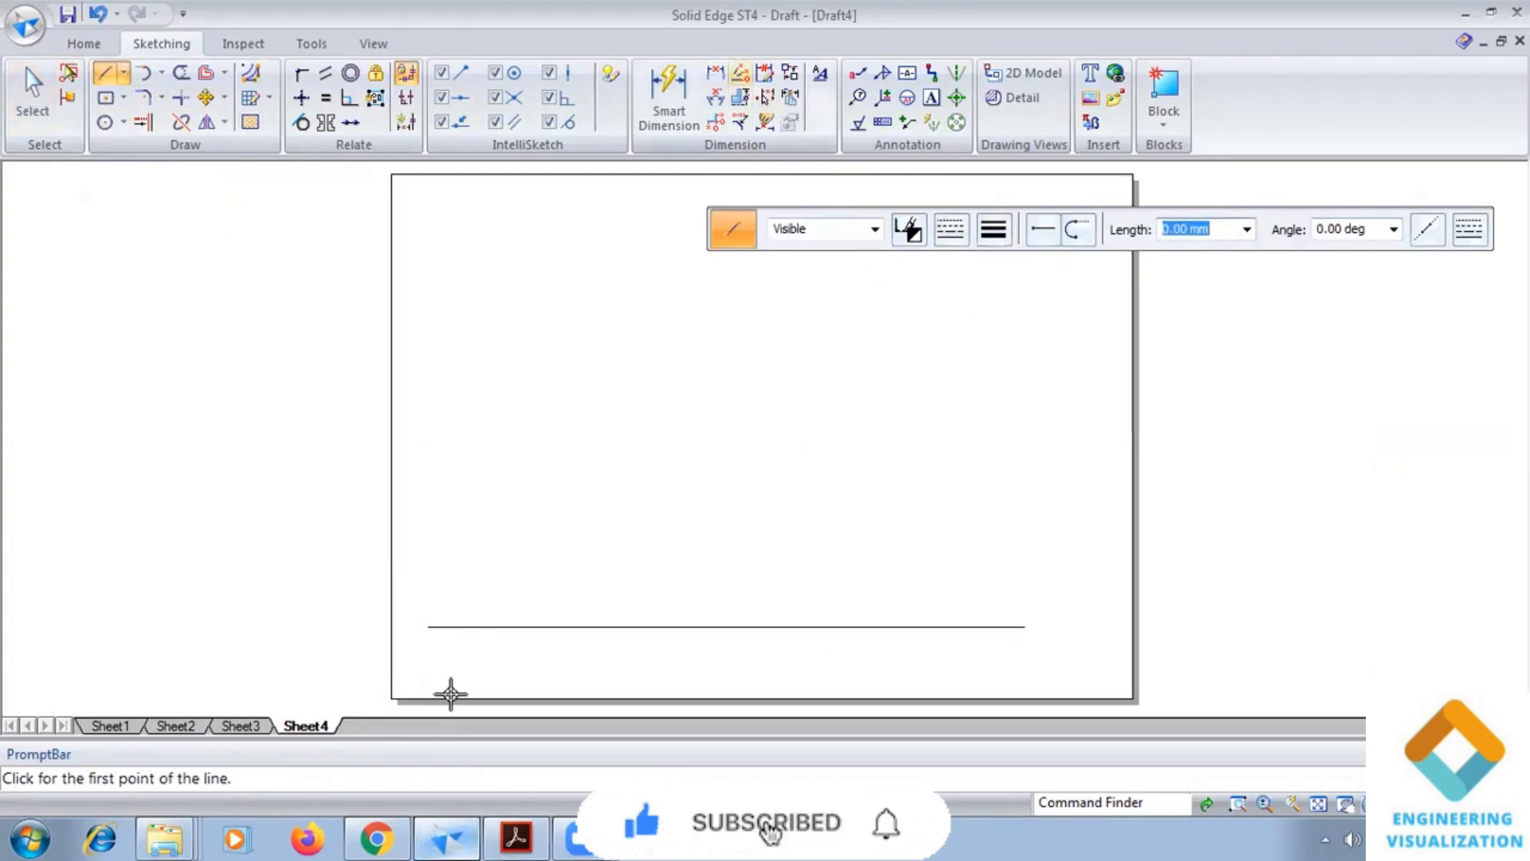
pyautogui.click(515, 837)
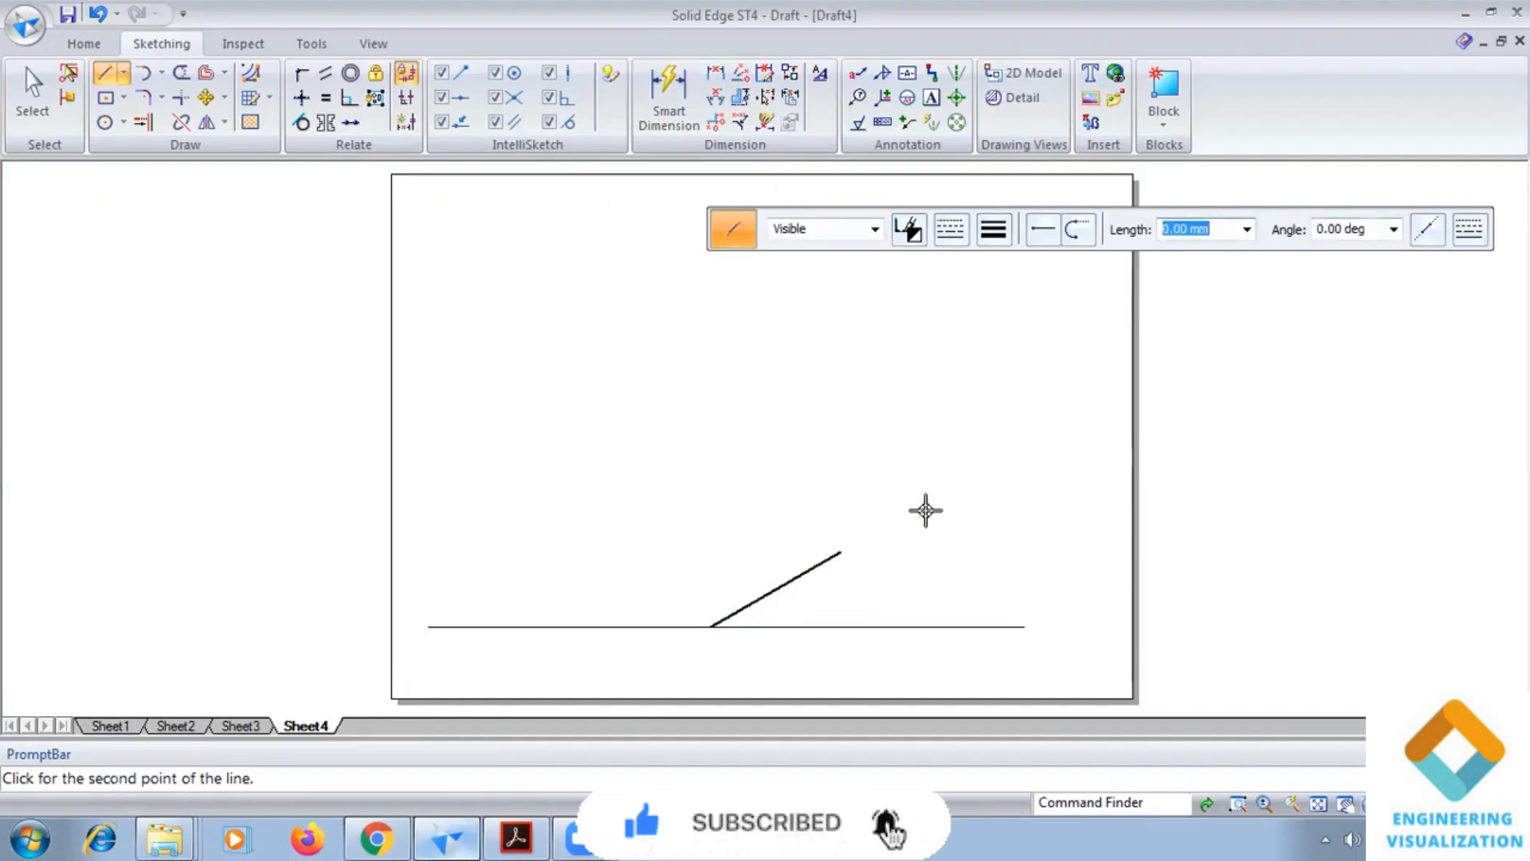
pyautogui.write('10')
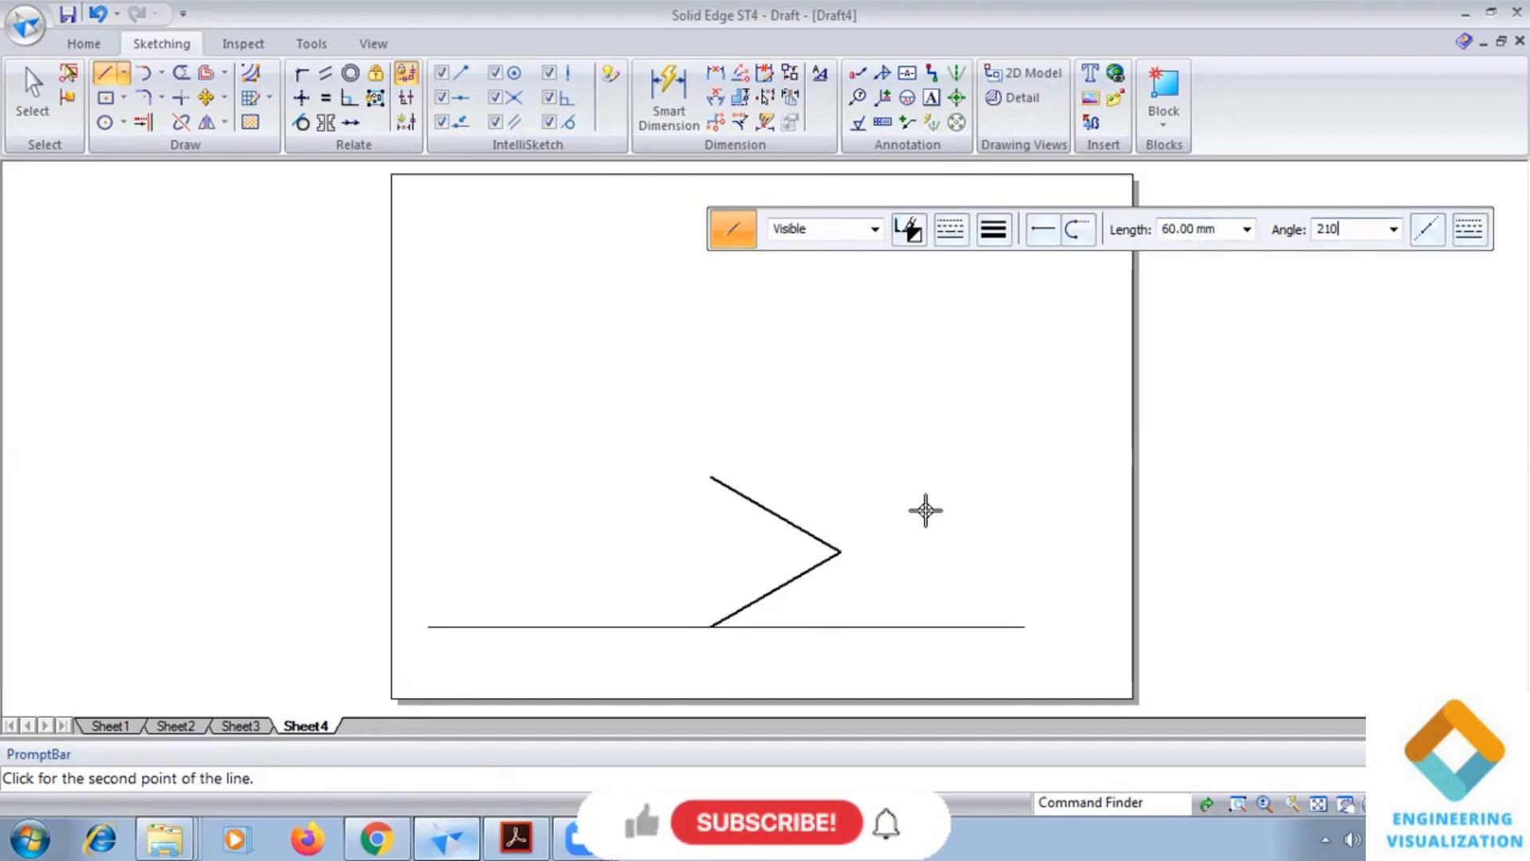
pyautogui.click(717, 625)
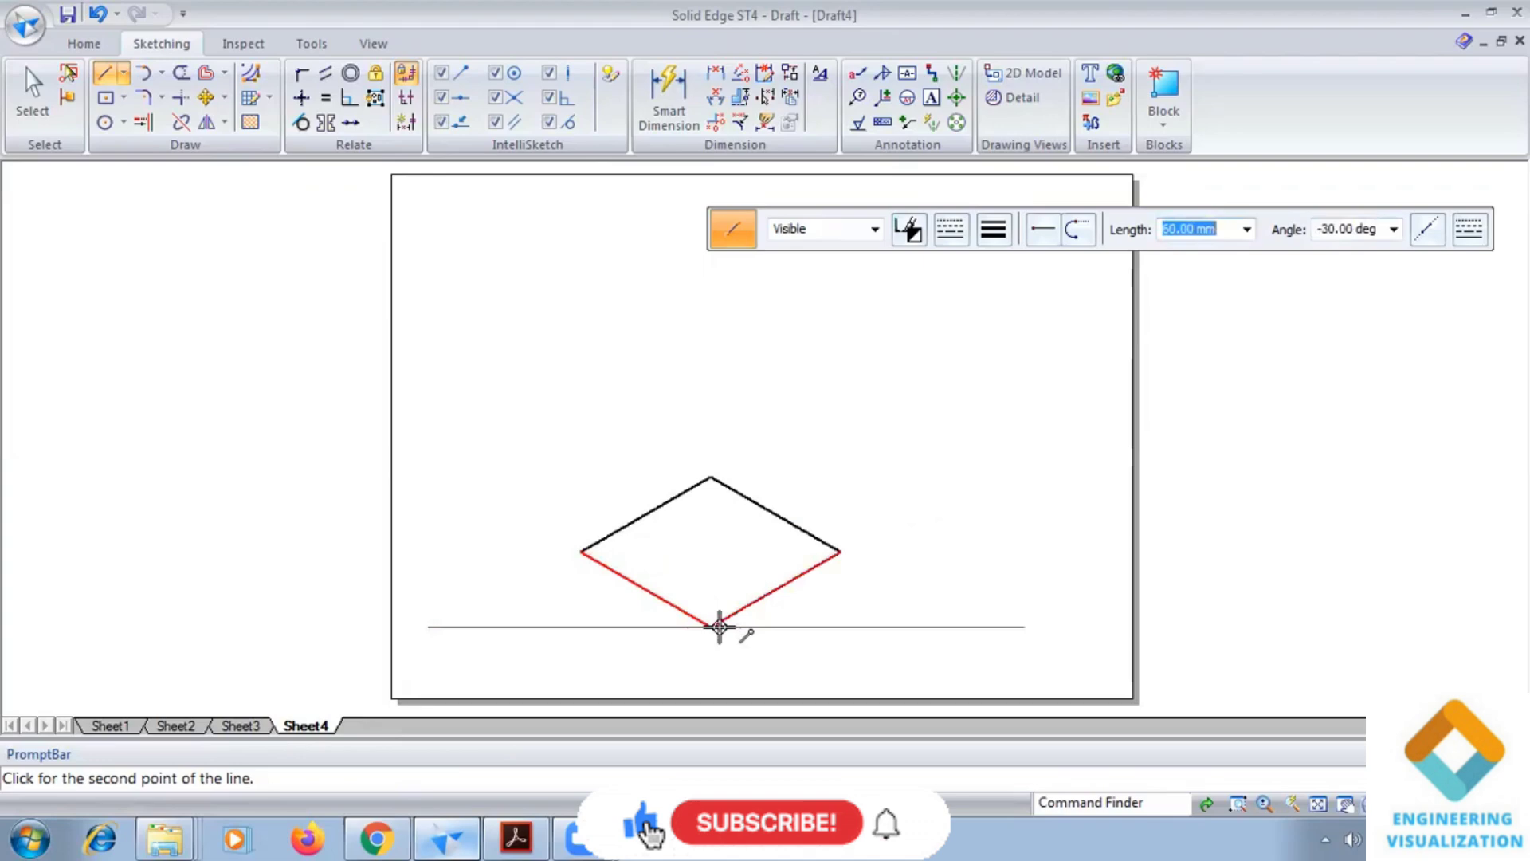
pyautogui.click(515, 837)
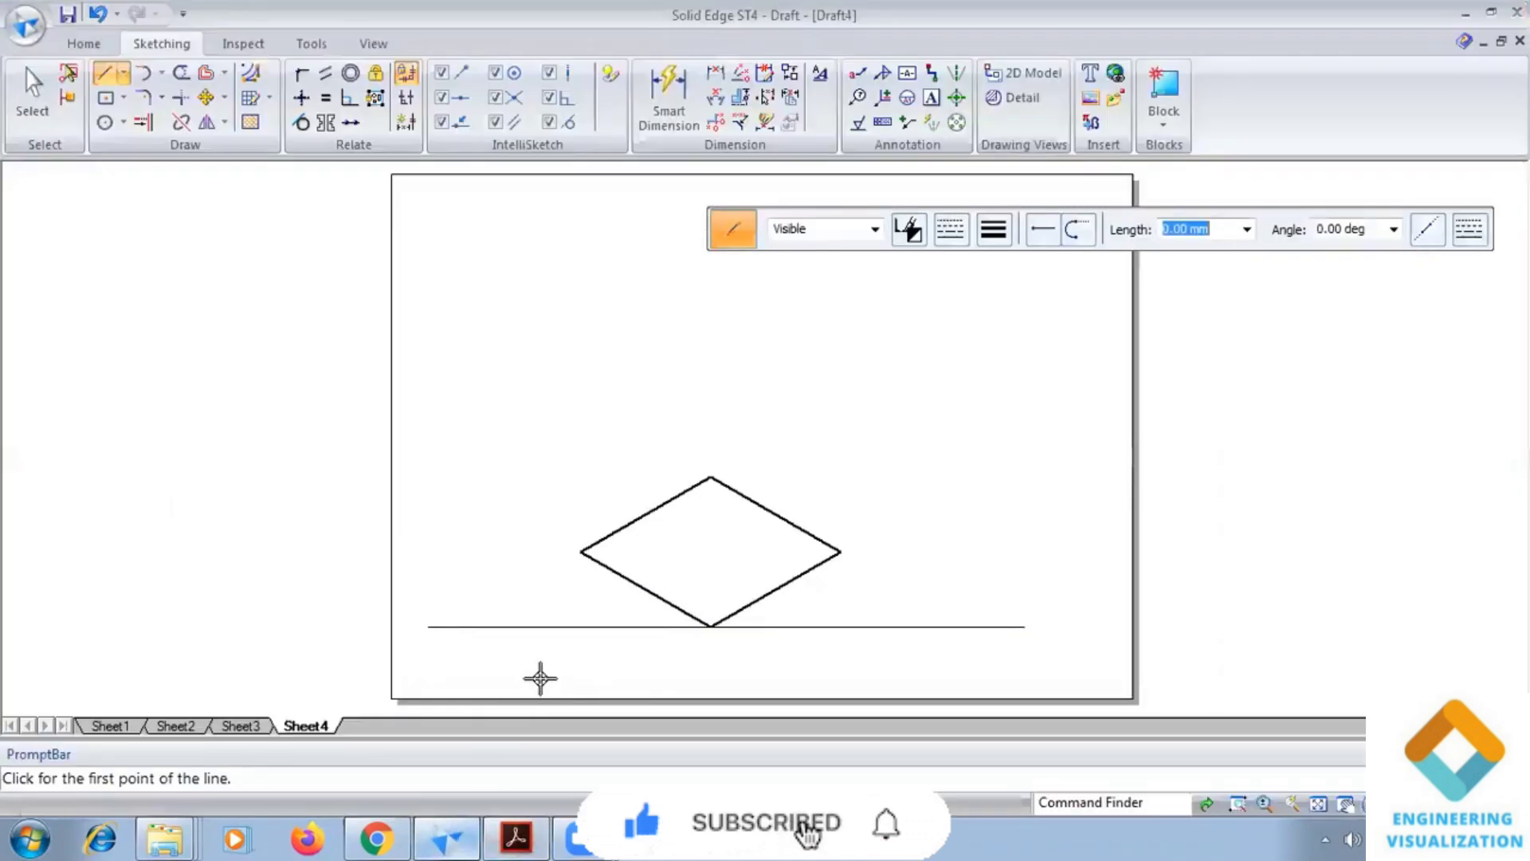
# Step: Draw the block's vertical edges and top rhombus face, then end the line chain
pyautogui.click(837, 548)
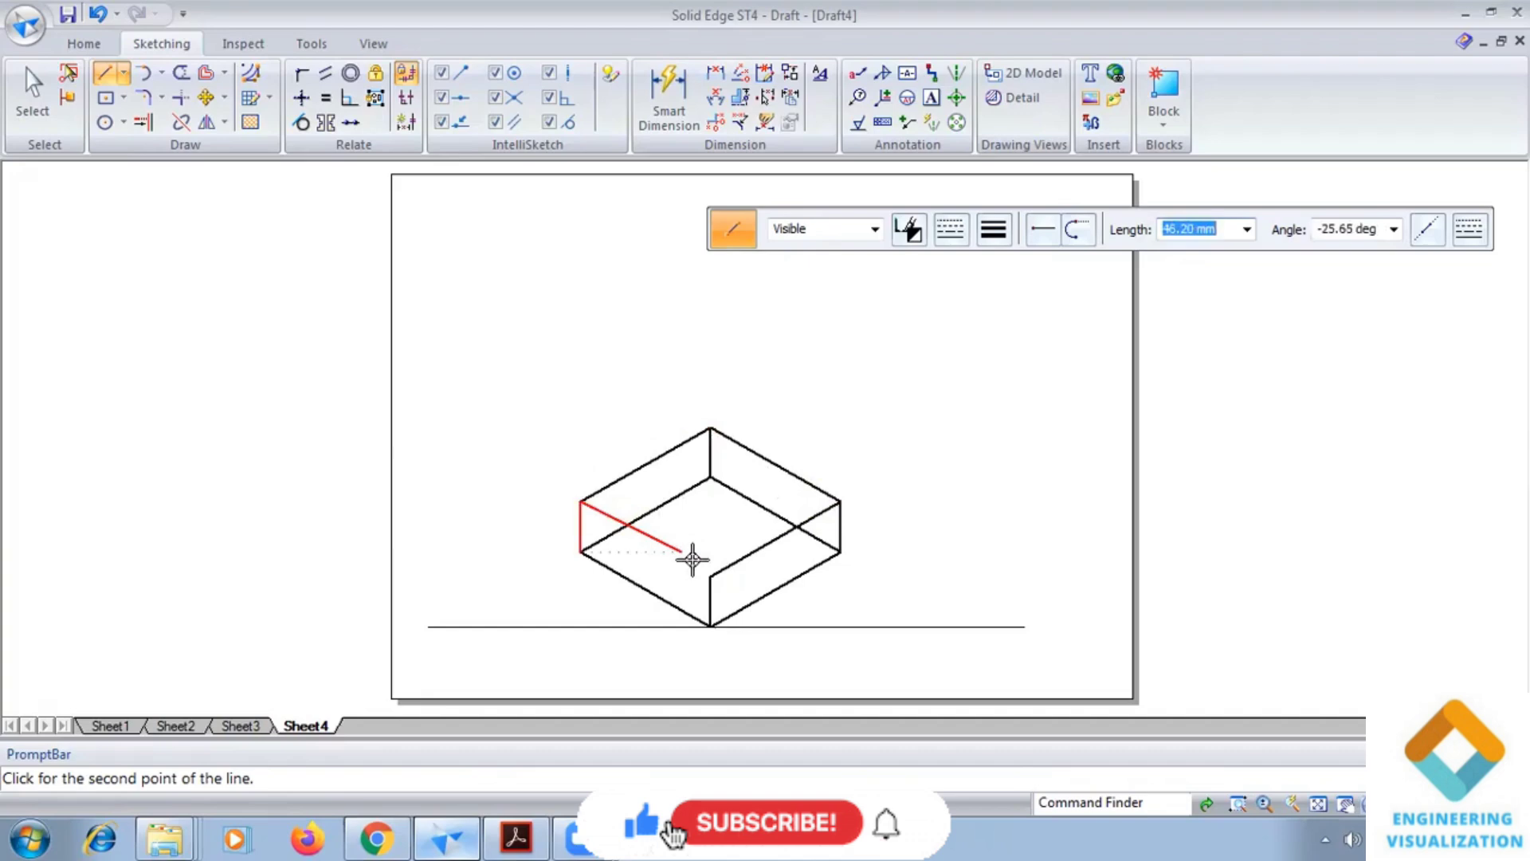
pyautogui.click(693, 559)
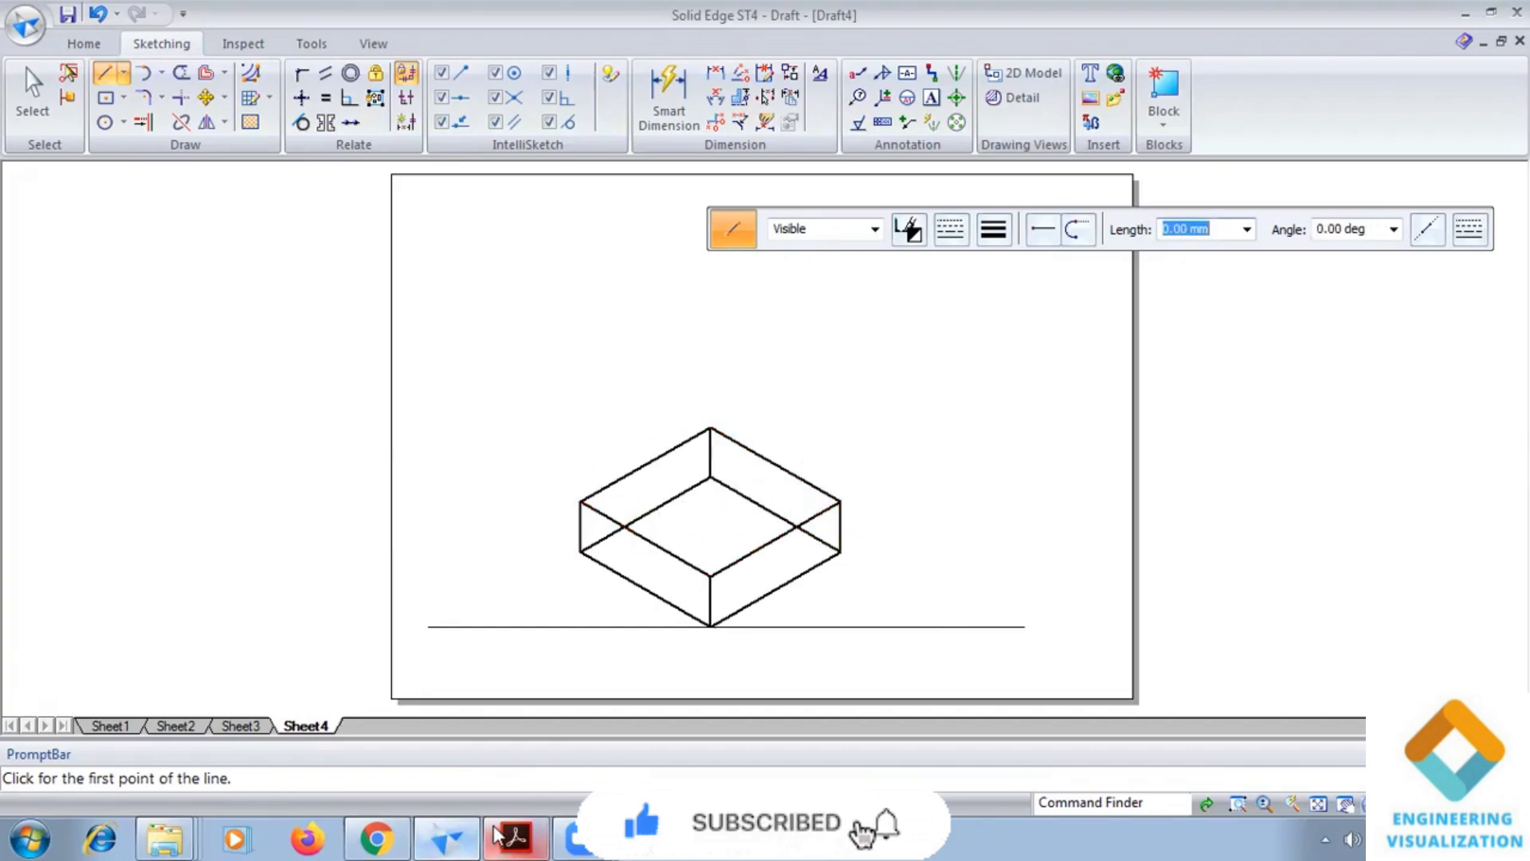
pyautogui.click(515, 837)
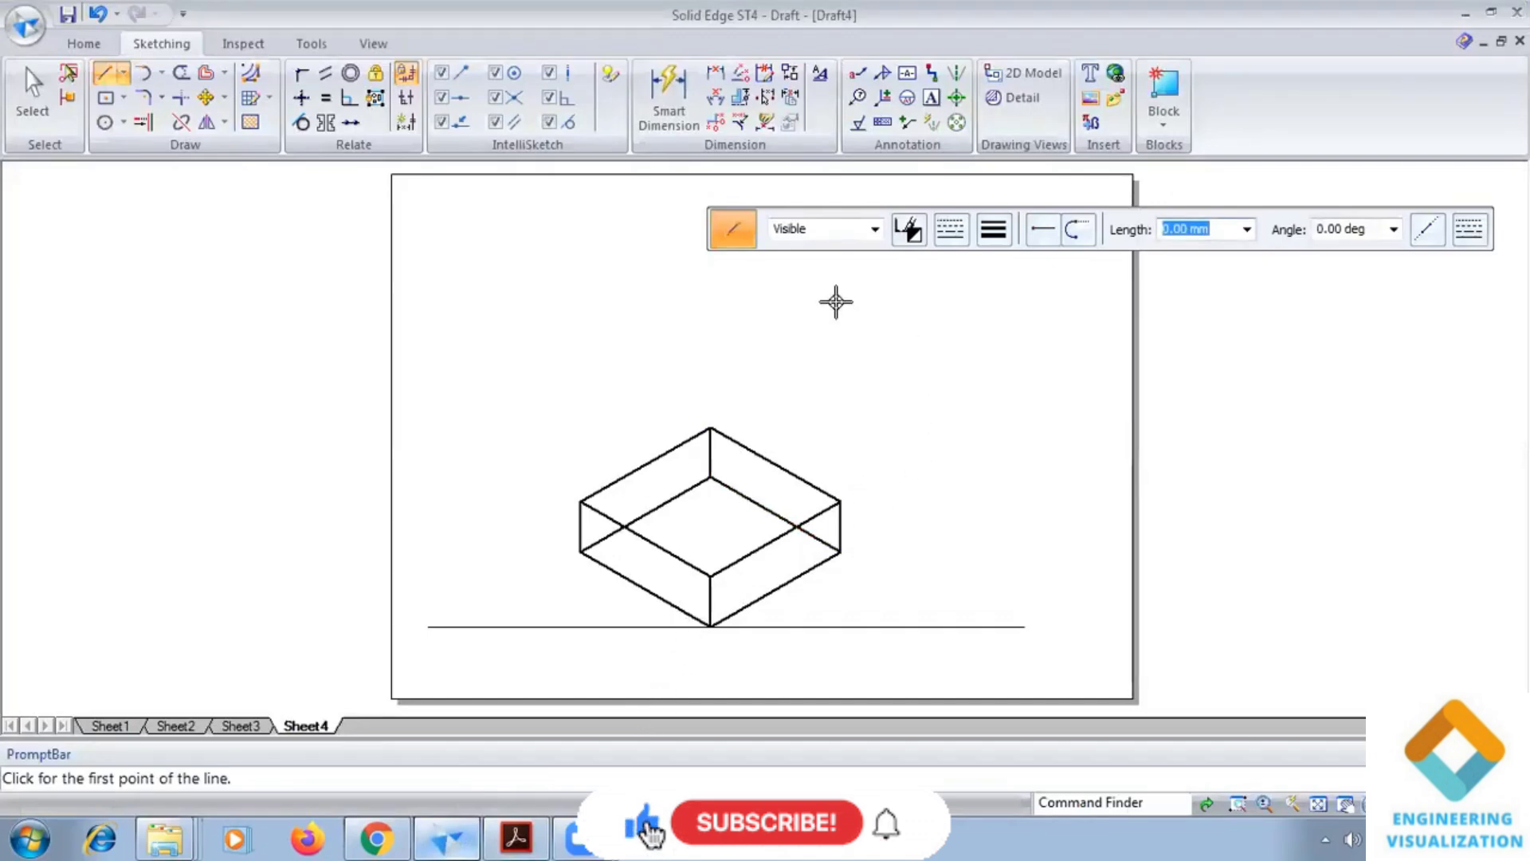
# Step: Copy the block's rhombus beside it and select the Scale transform for the copy
pyautogui.click(32, 93)
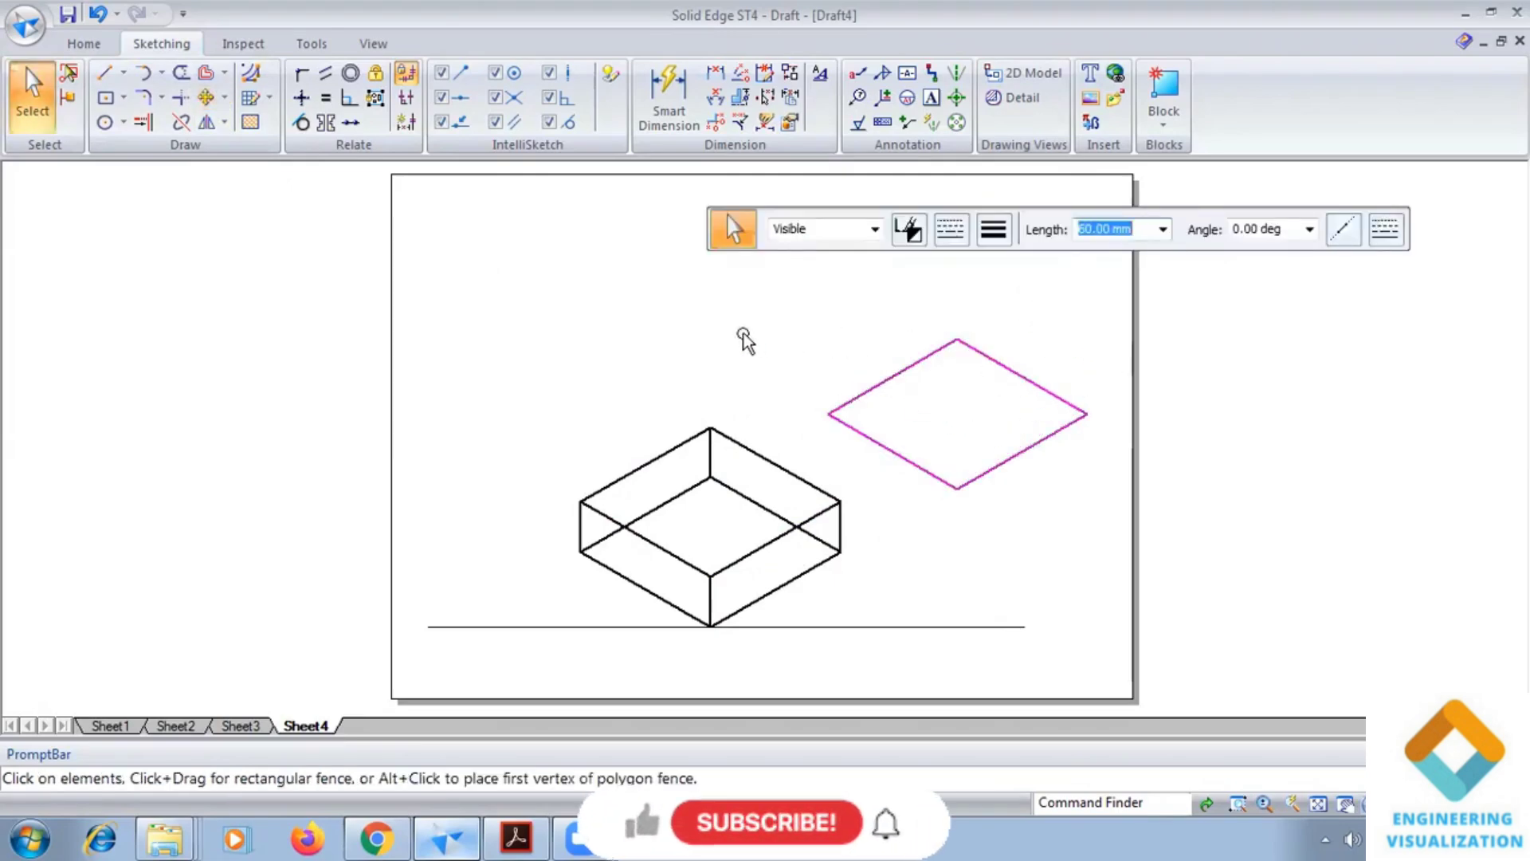
pyautogui.moveTo(804, 385)
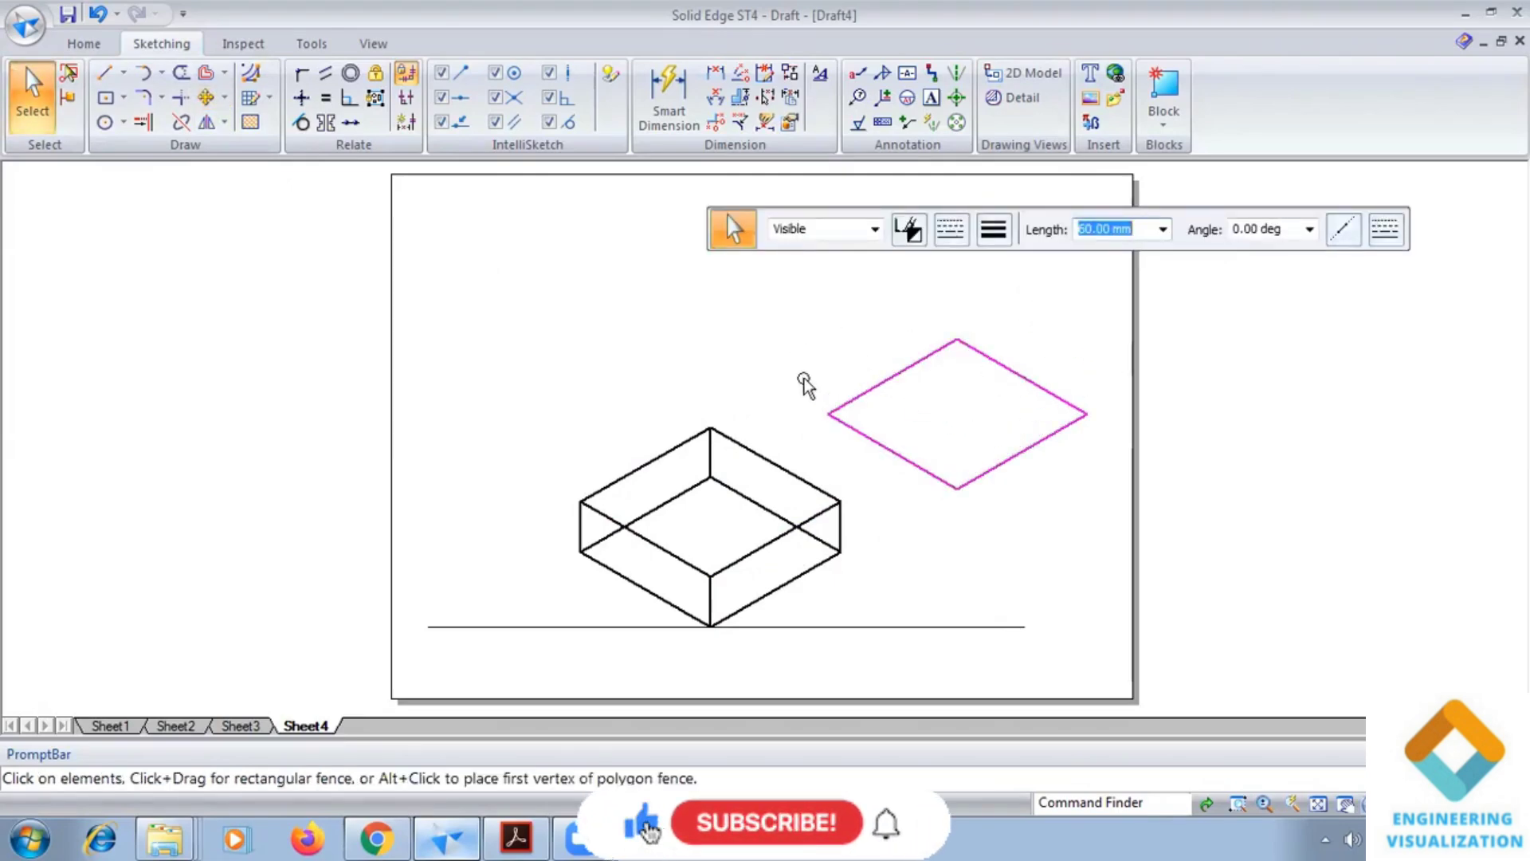
pyautogui.click(224, 122)
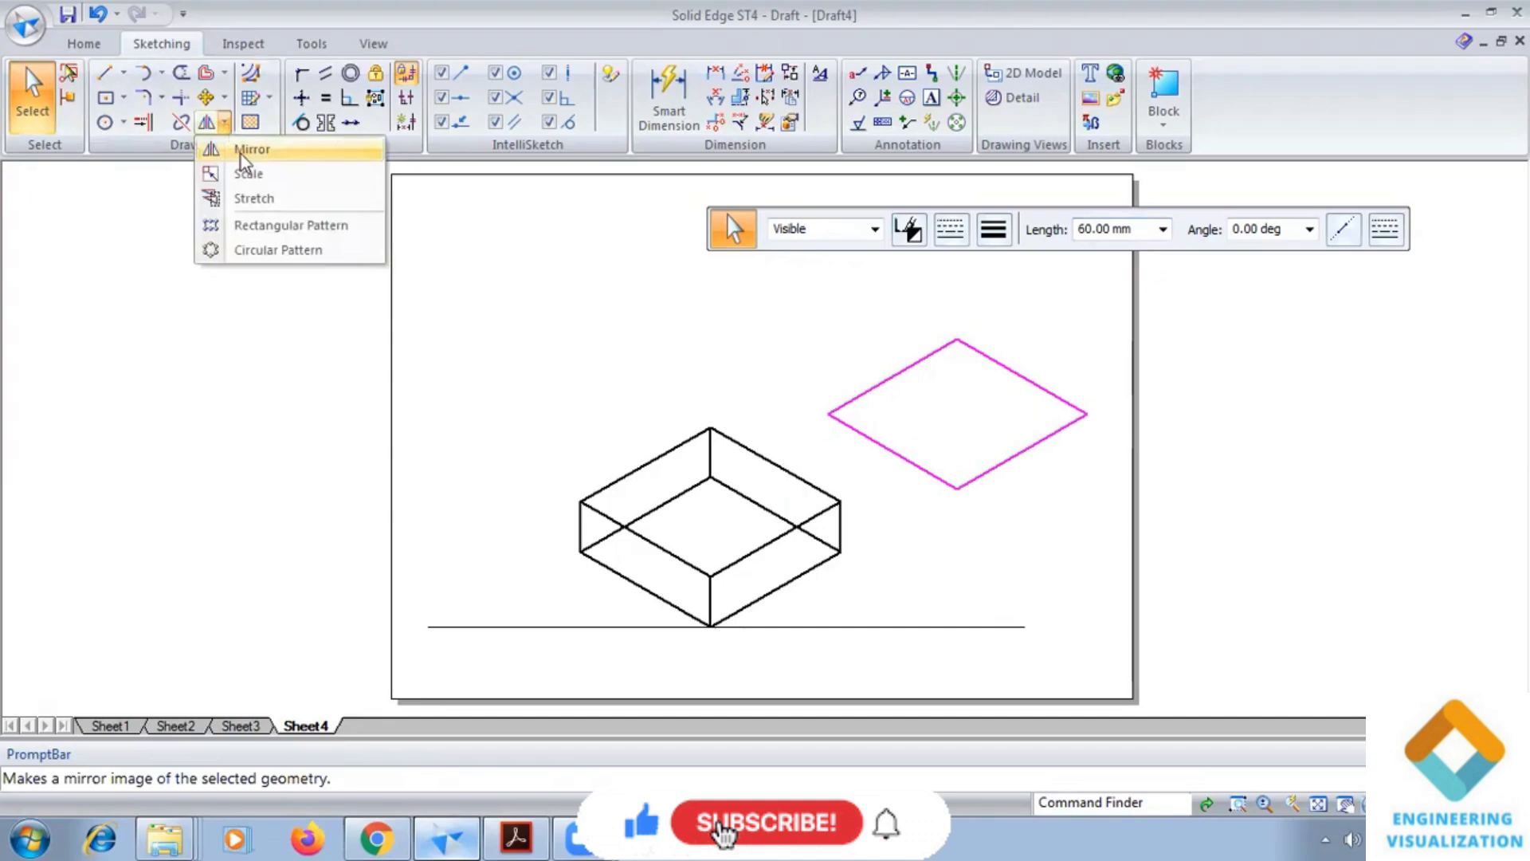
pyautogui.click(252, 149)
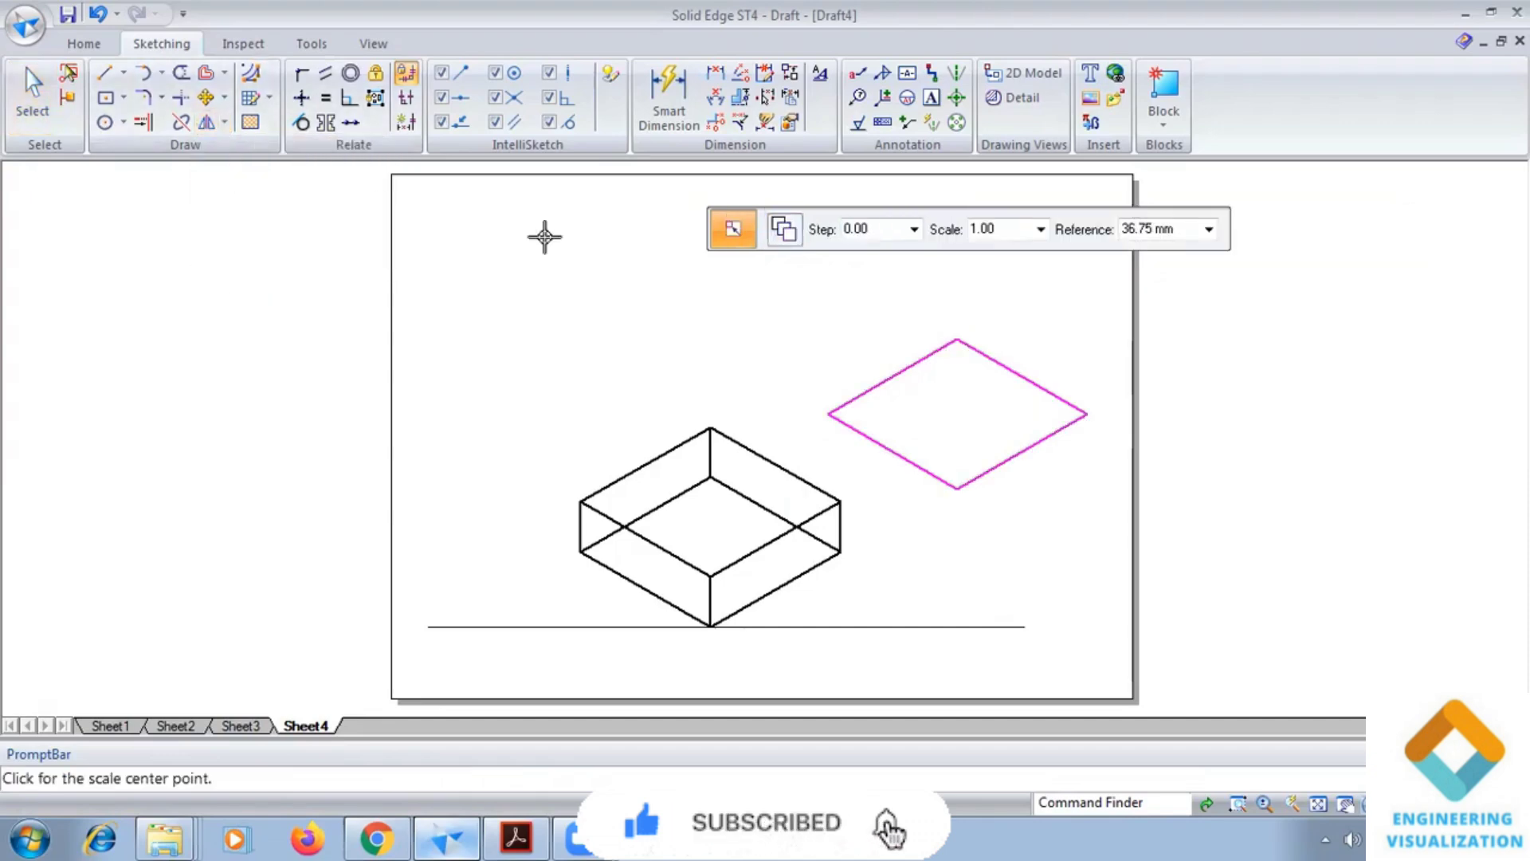
pyautogui.moveTo(874, 229)
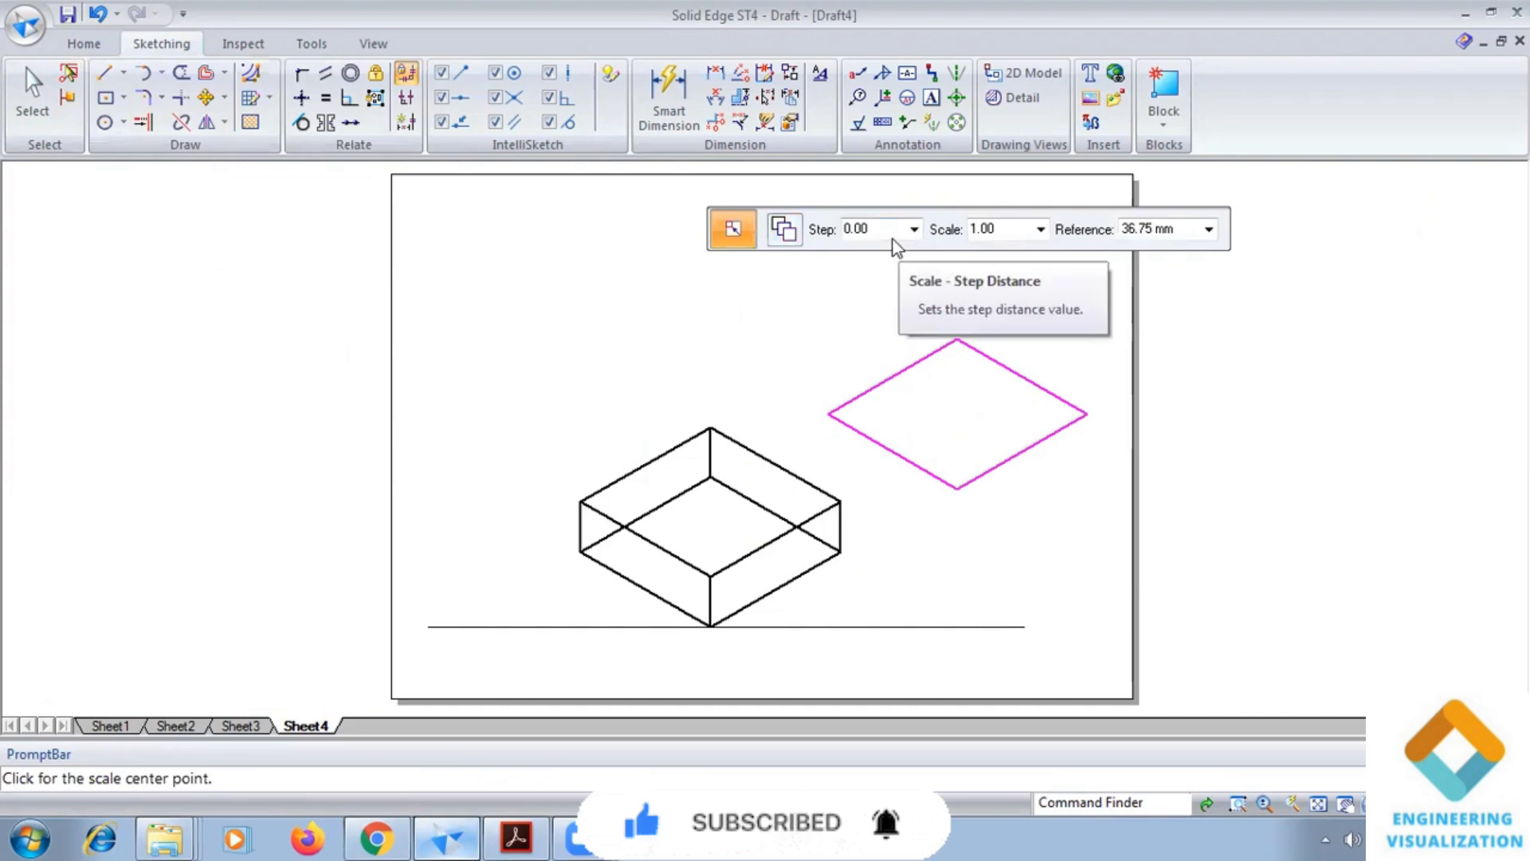
# Step: Enter a scale factor of 40/60 to shrink the copied rhombus to 40 mm sides
pyautogui.click(868, 228)
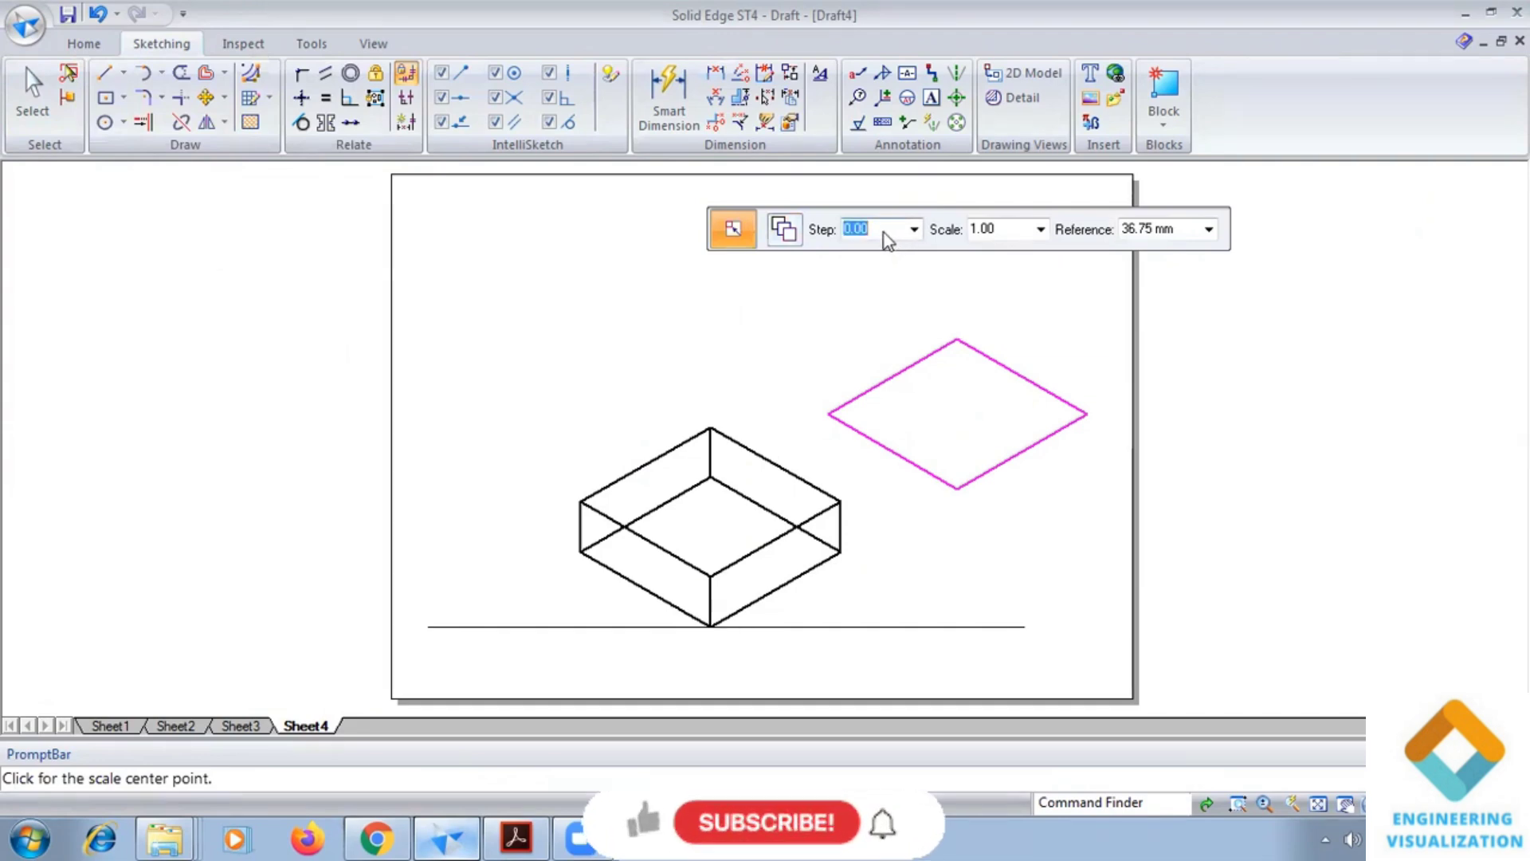
pyautogui.write('40')
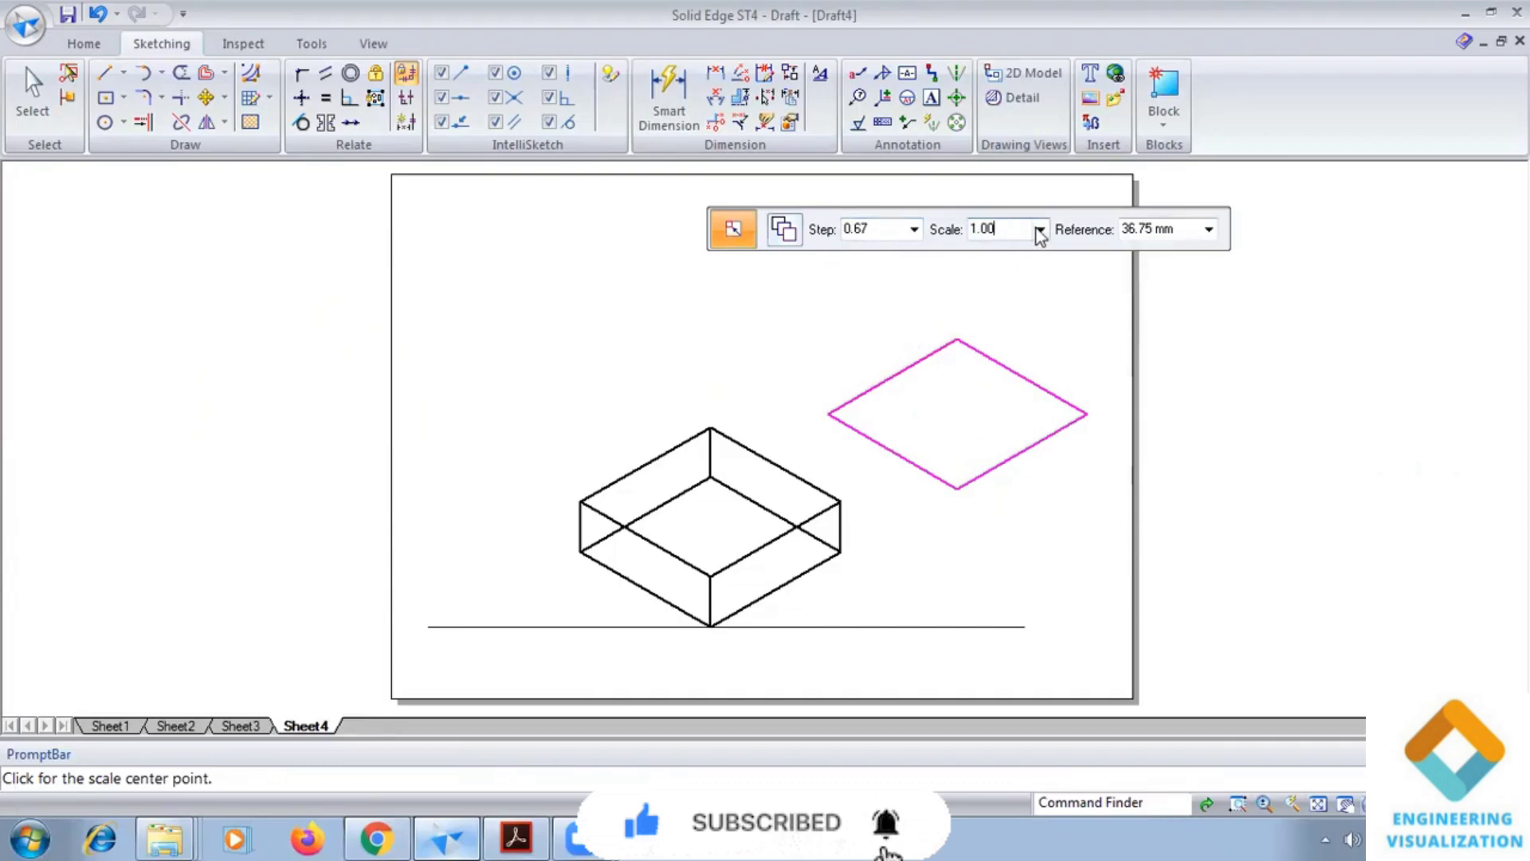
pyautogui.tripleClick(994, 228)
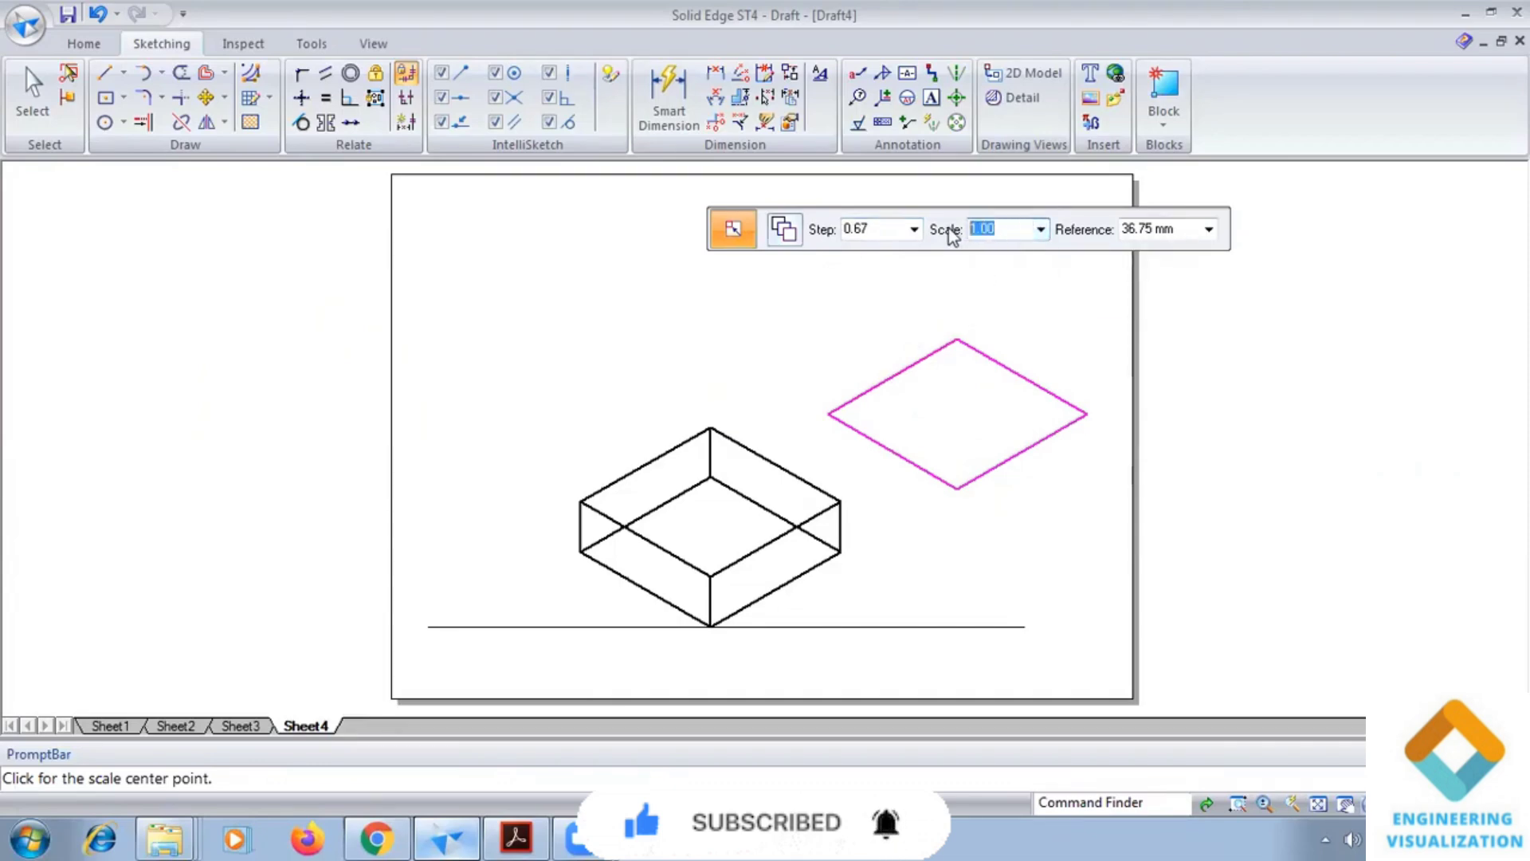
pyautogui.write('40/')
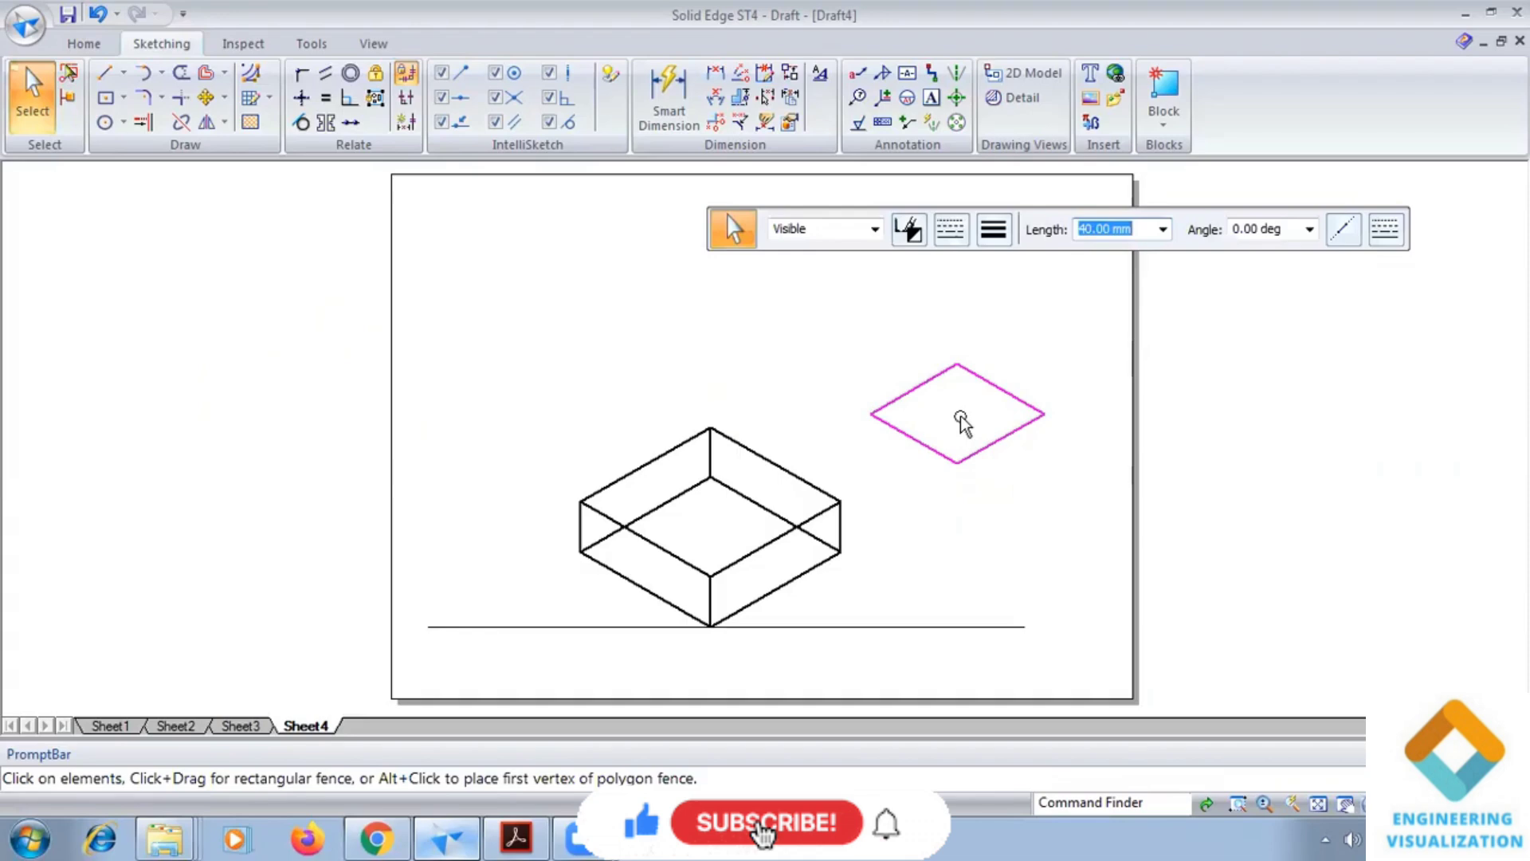
# Step: Move the 40 mm rhombus onto the block's top face, then remove it leaving only the block
pyautogui.click(142, 122)
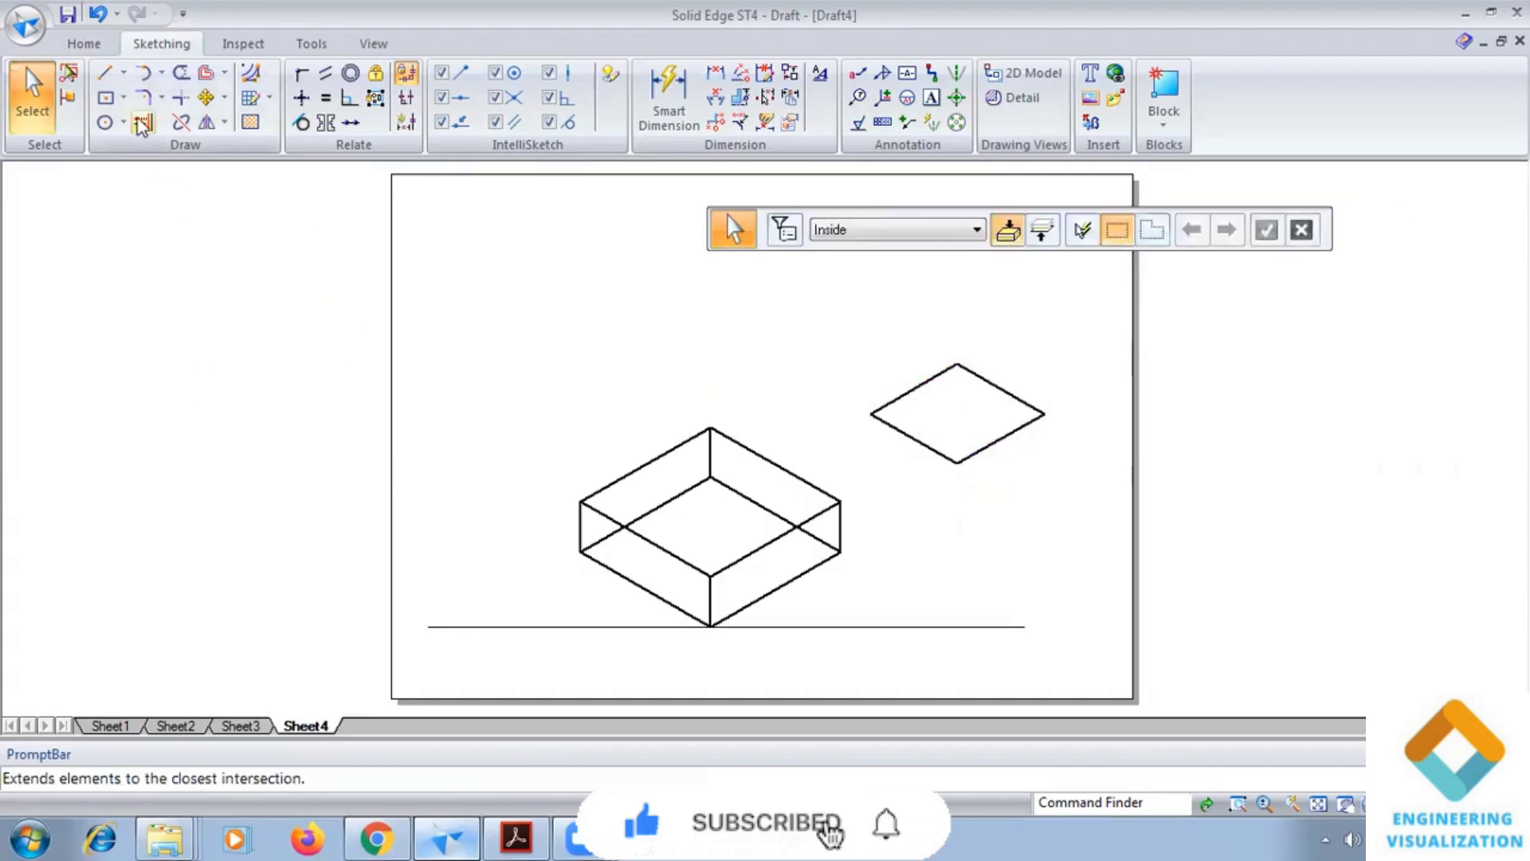
pyautogui.click(201, 97)
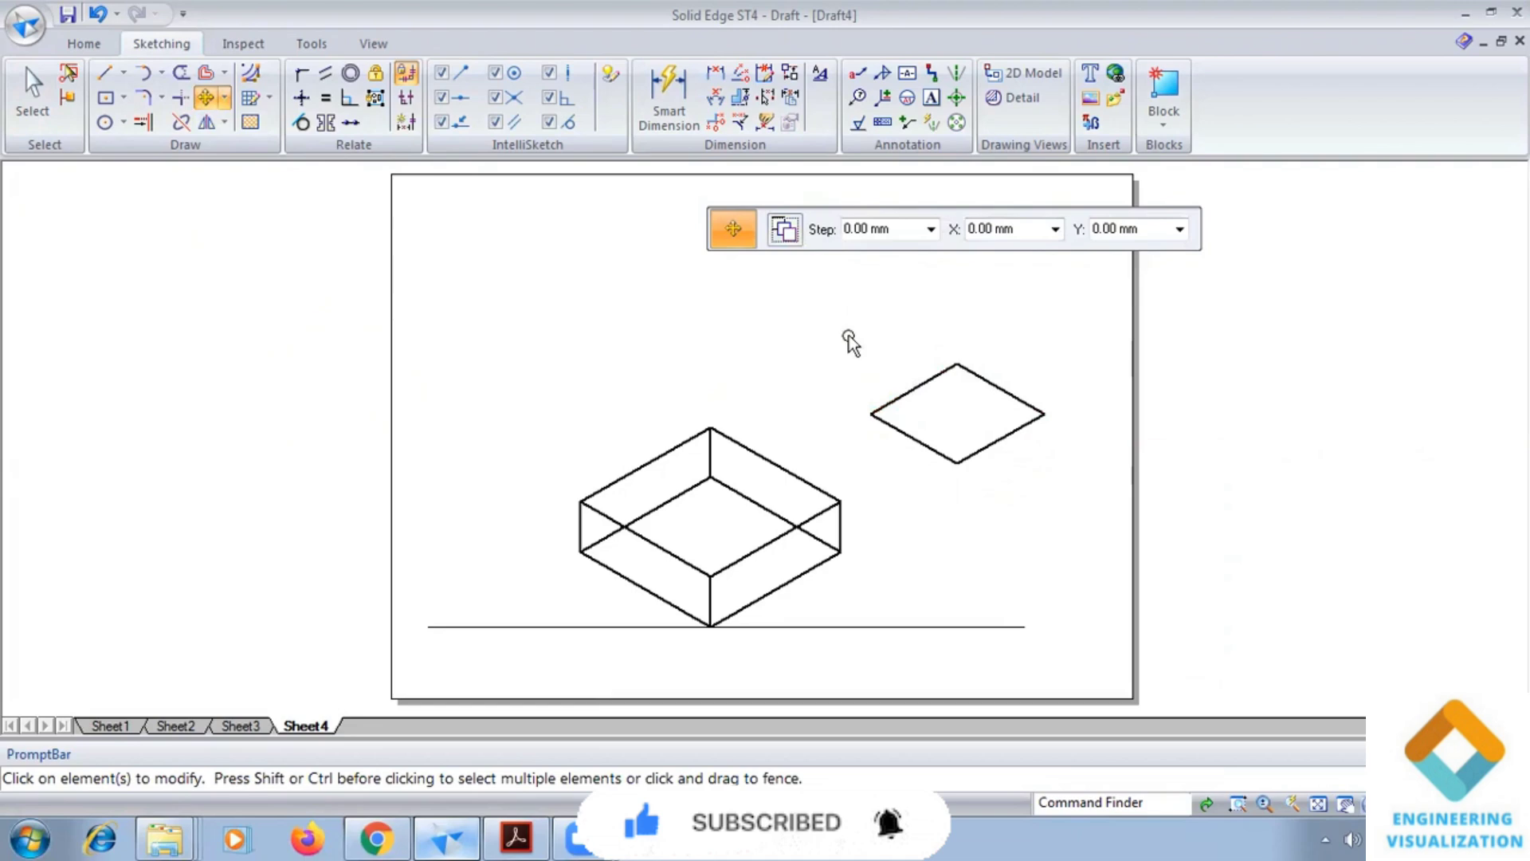
pyautogui.click(956, 413)
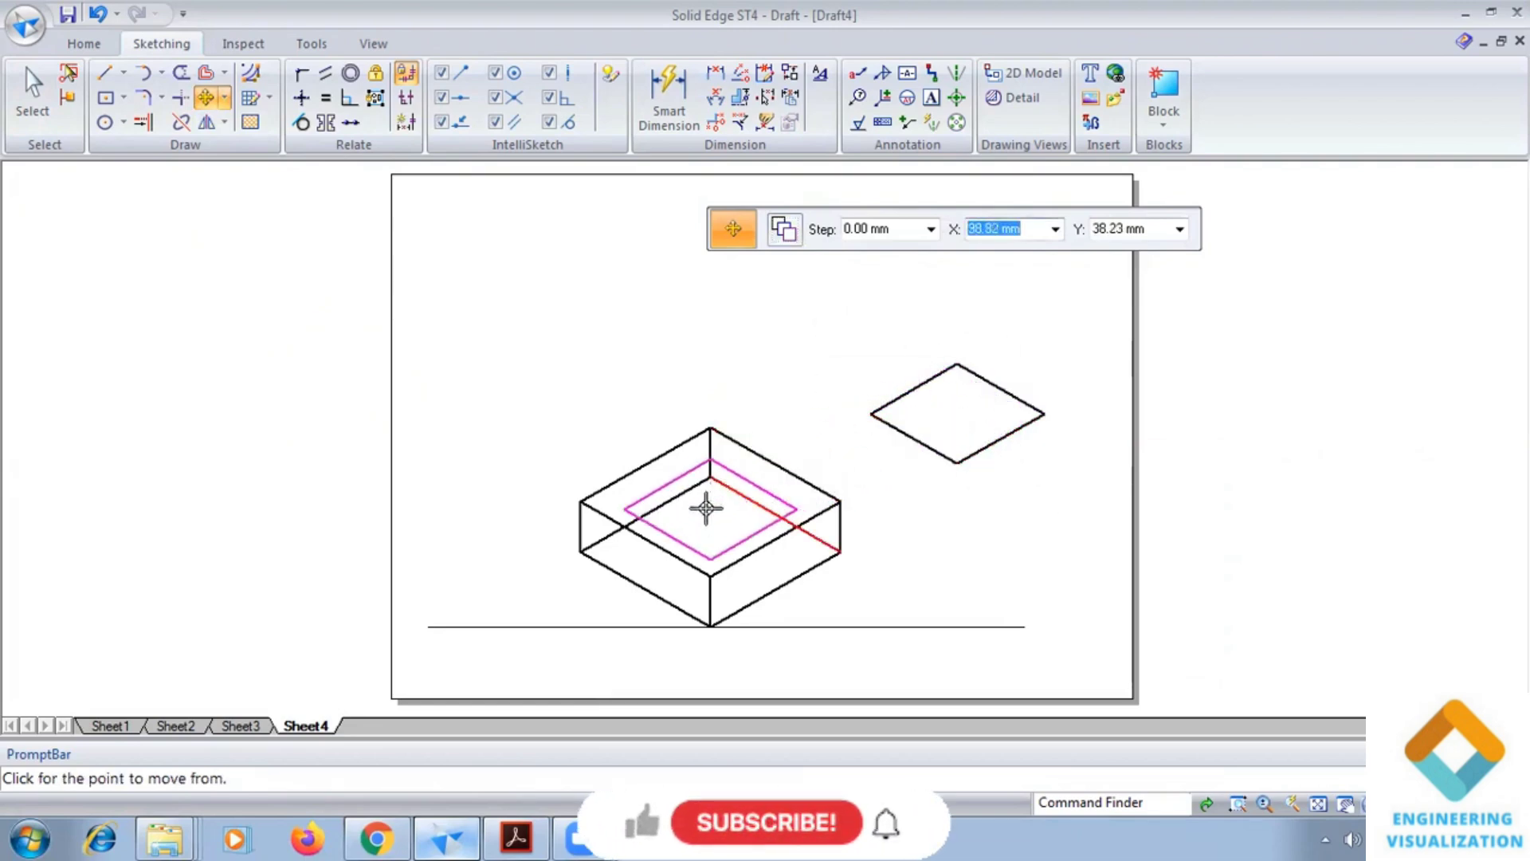
pyautogui.click(709, 507)
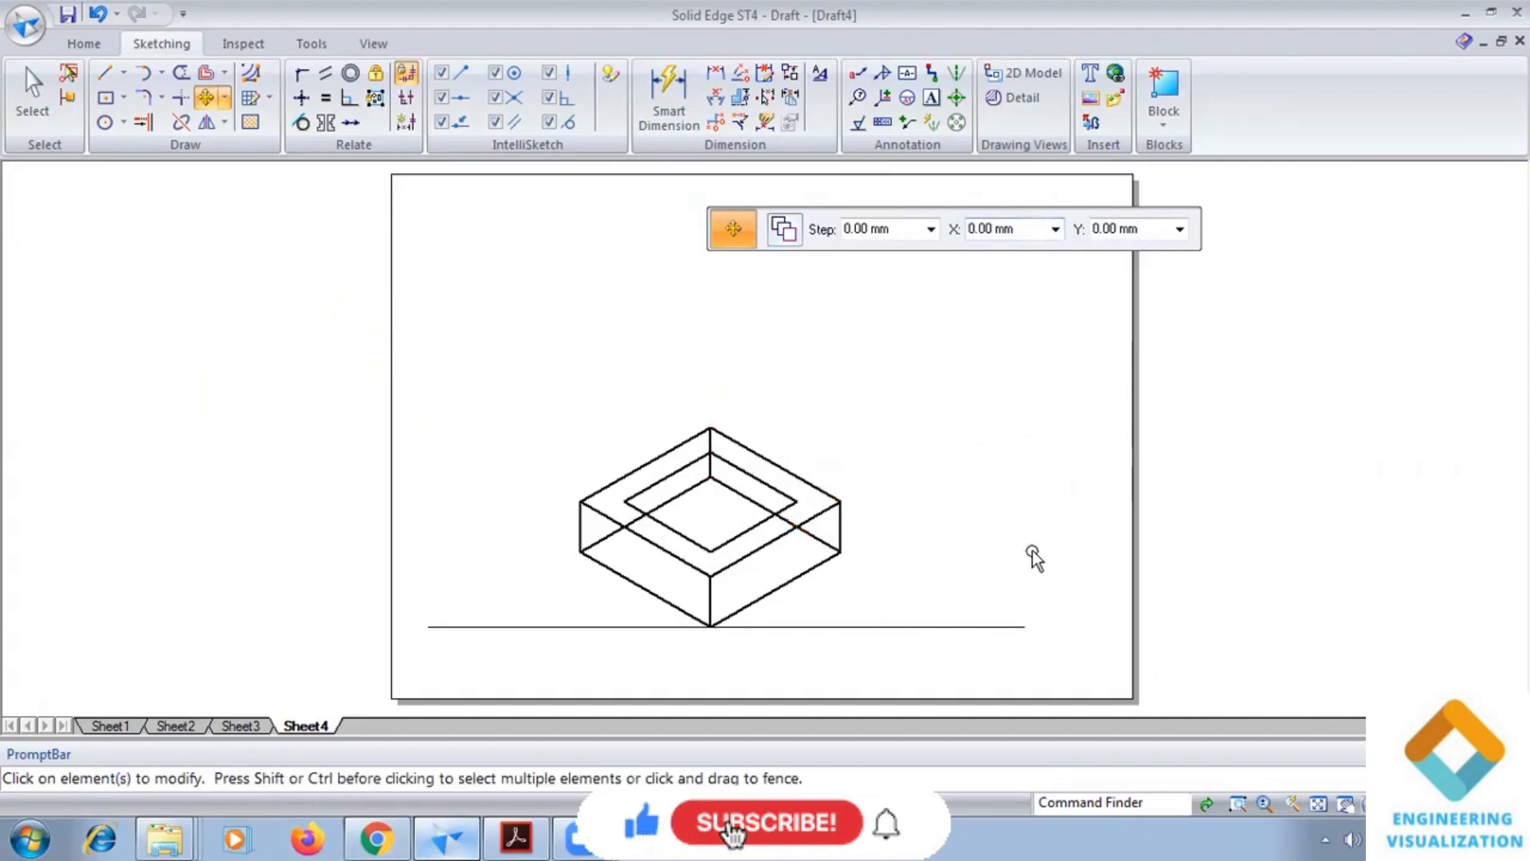
pyautogui.click(765, 822)
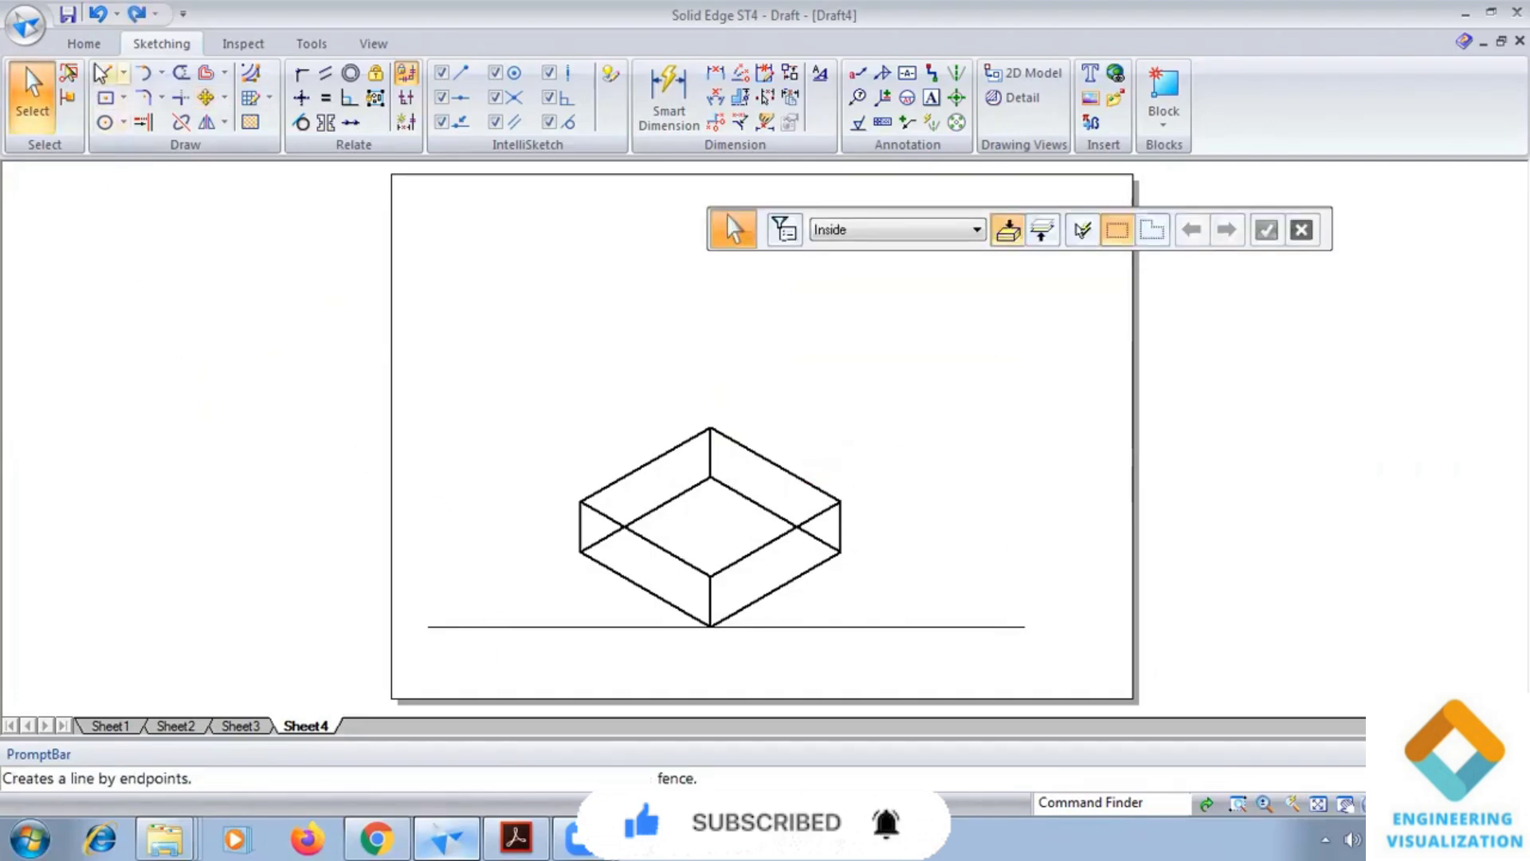
# Step: Draw a construction line from a top-edge midpoint across the block's top face
pyautogui.click(105, 72)
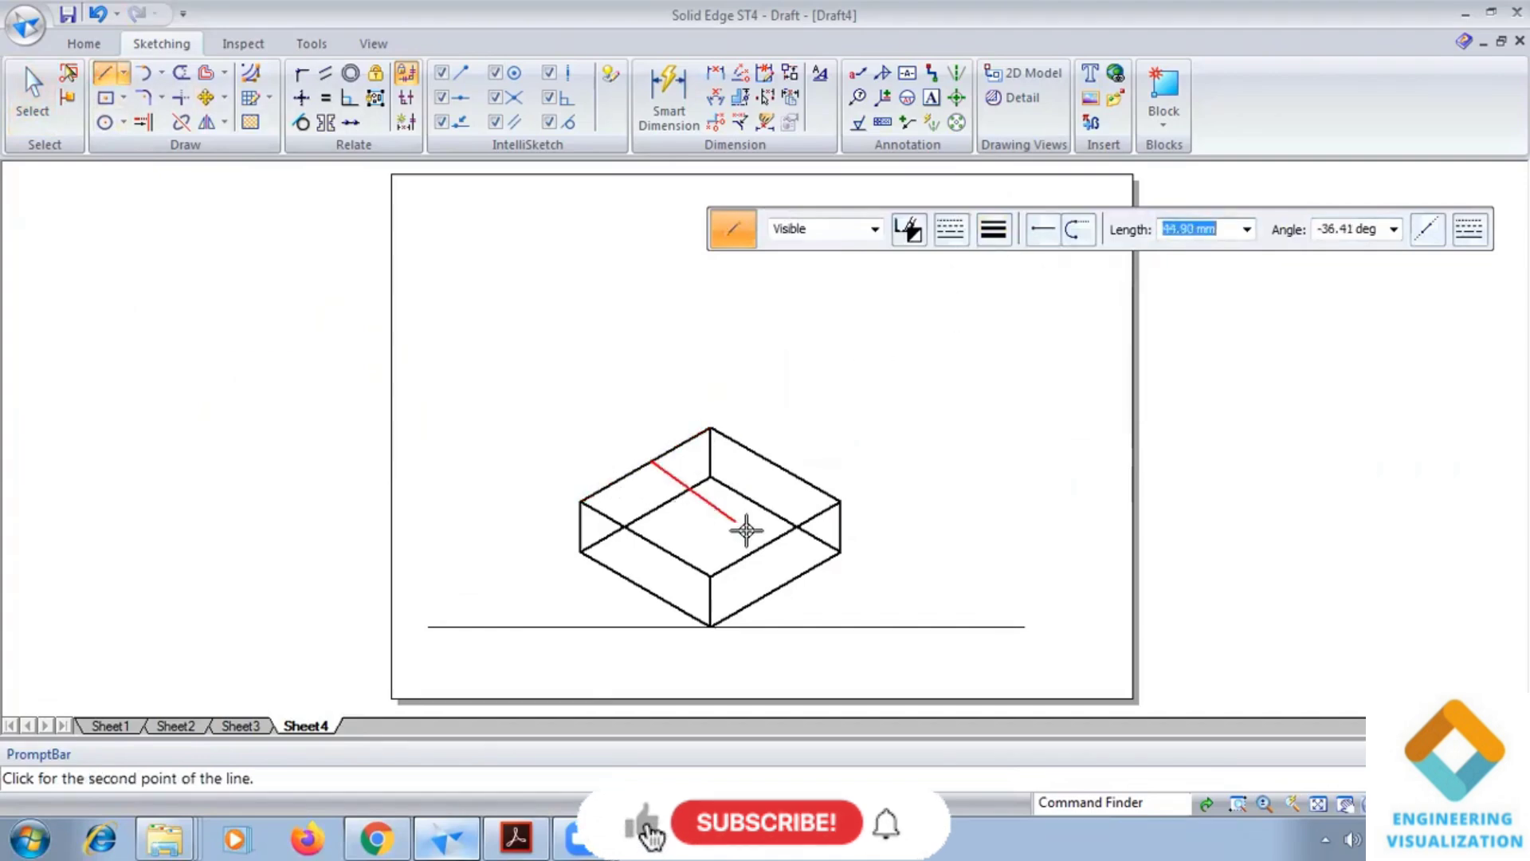
pyautogui.click(746, 529)
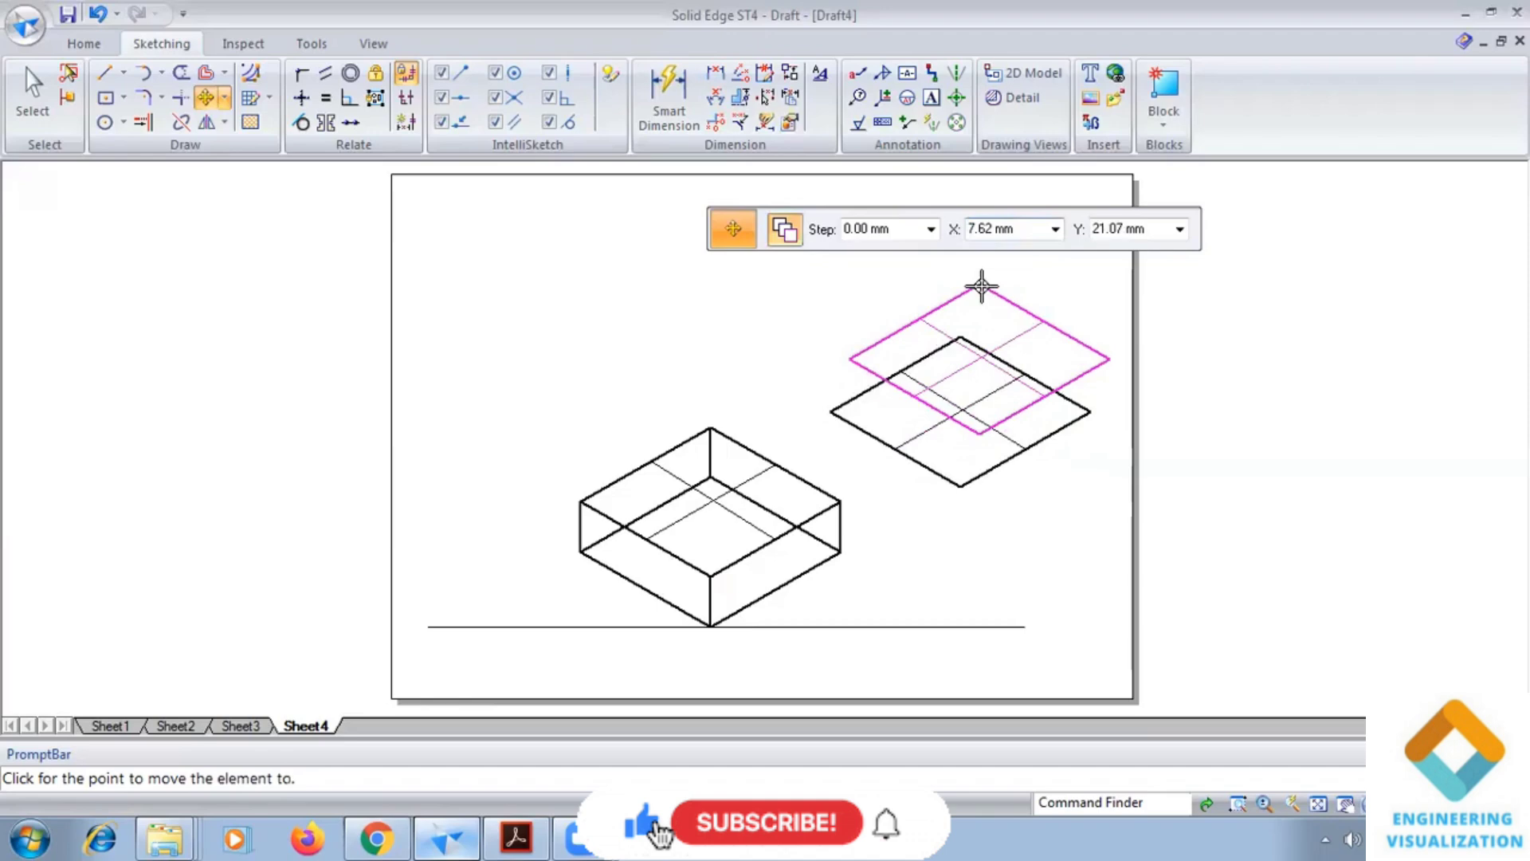
# Step: Drop the copied face outline beside the block and scale it to the 40 mm base size
pyautogui.click(225, 121)
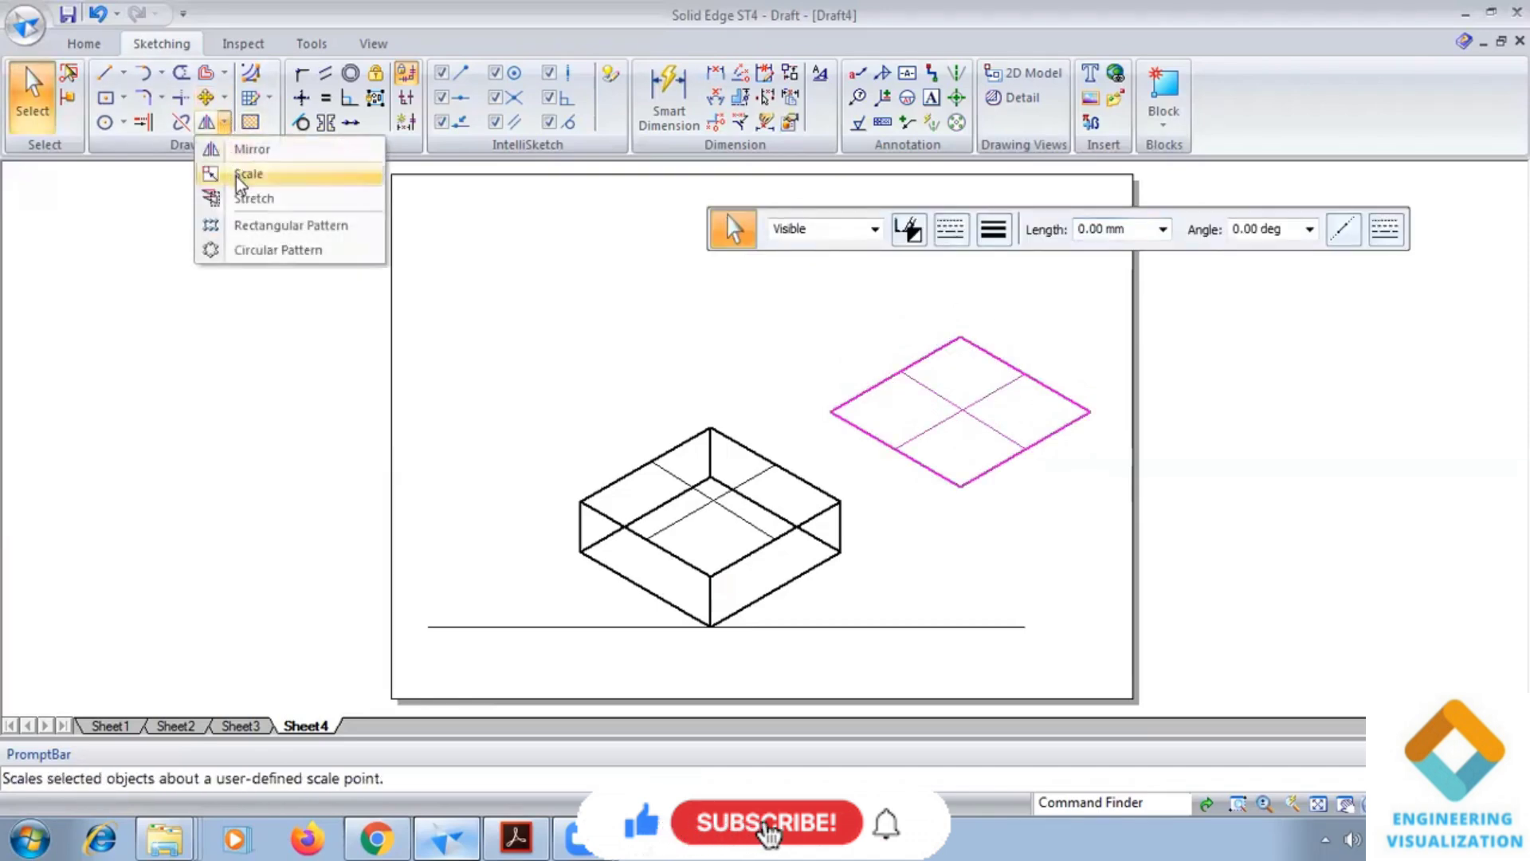
pyautogui.click(249, 174)
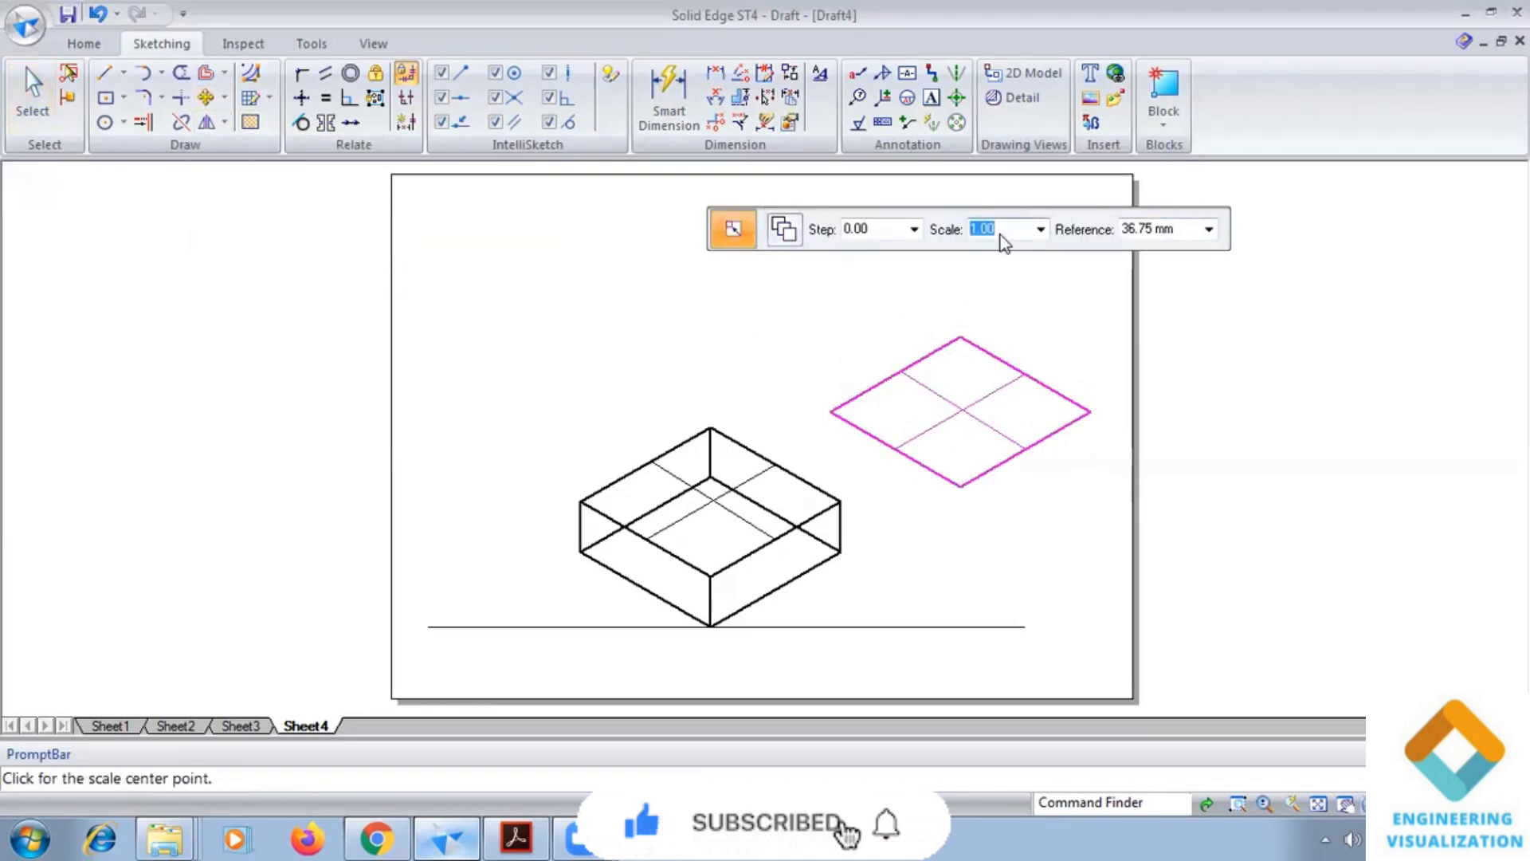
pyautogui.write('40')
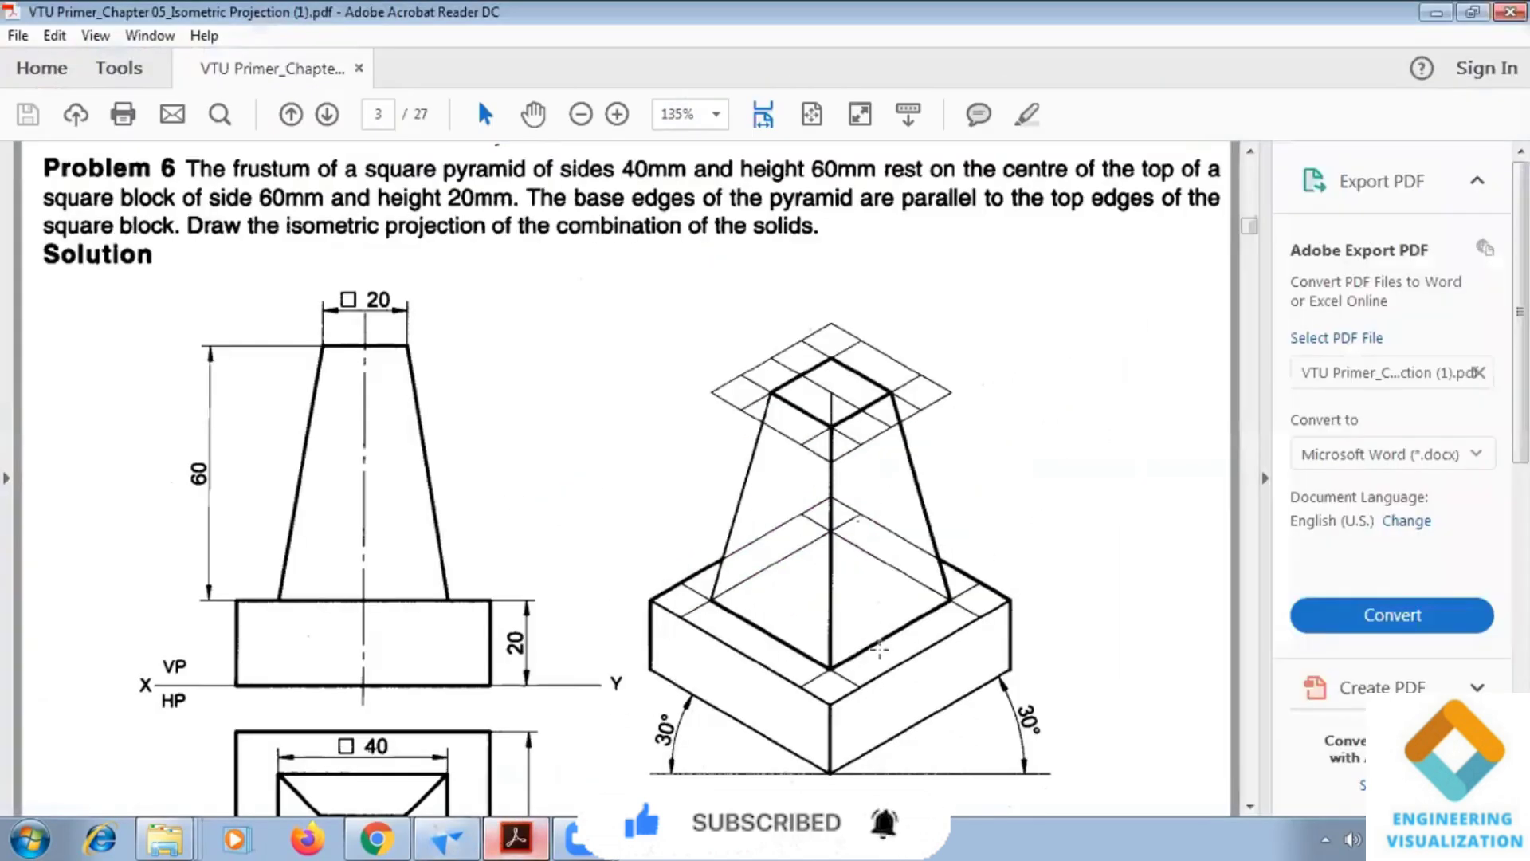
pyautogui.moveTo(1020, 615)
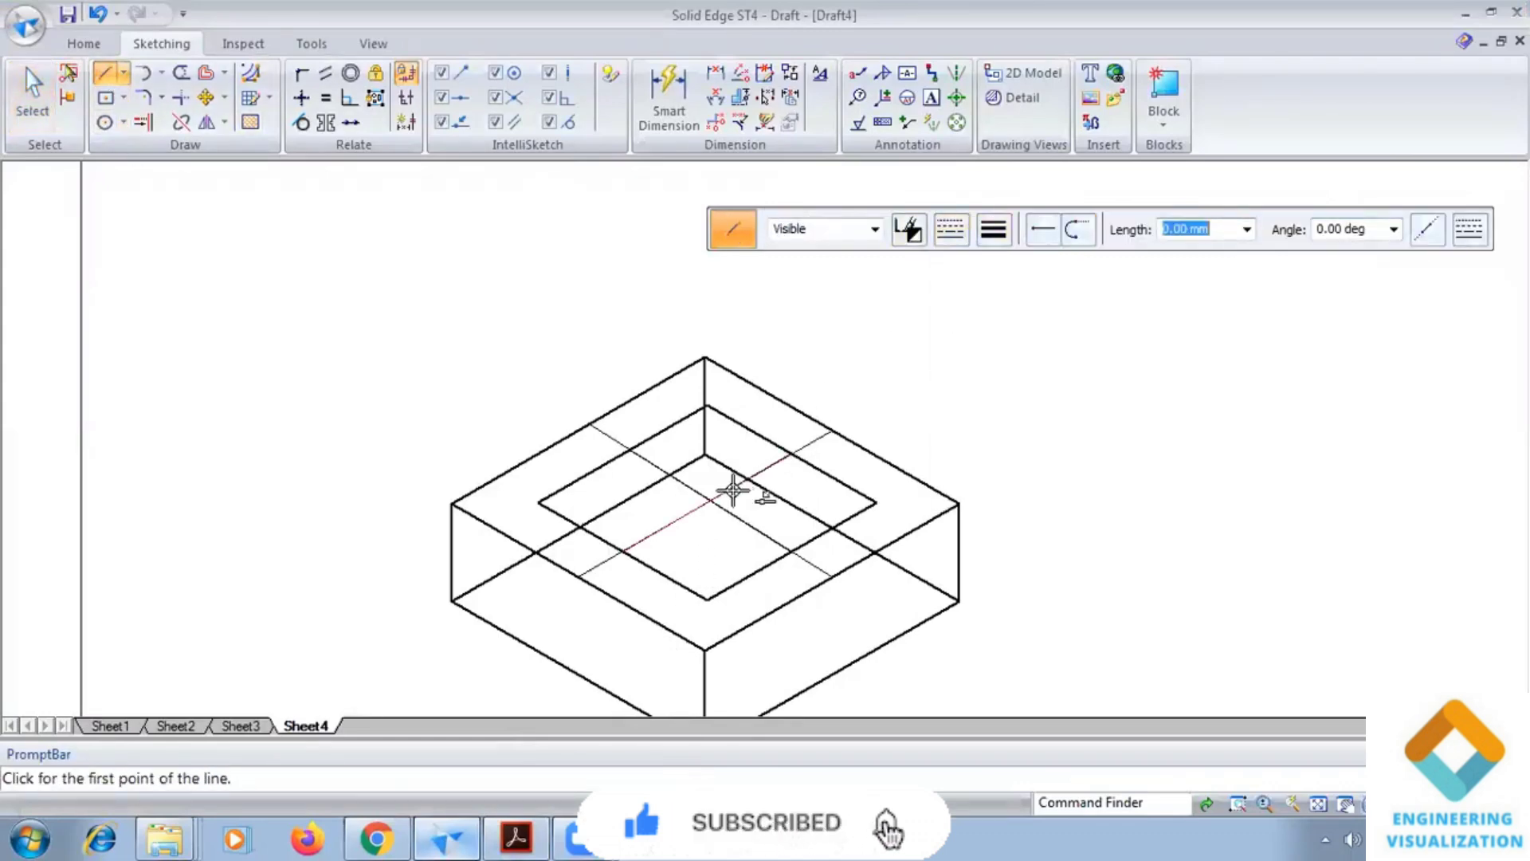
# Step: Draw a 60 mm vertical centre line at 90° from the centre of the block's top face
pyautogui.click(703, 497)
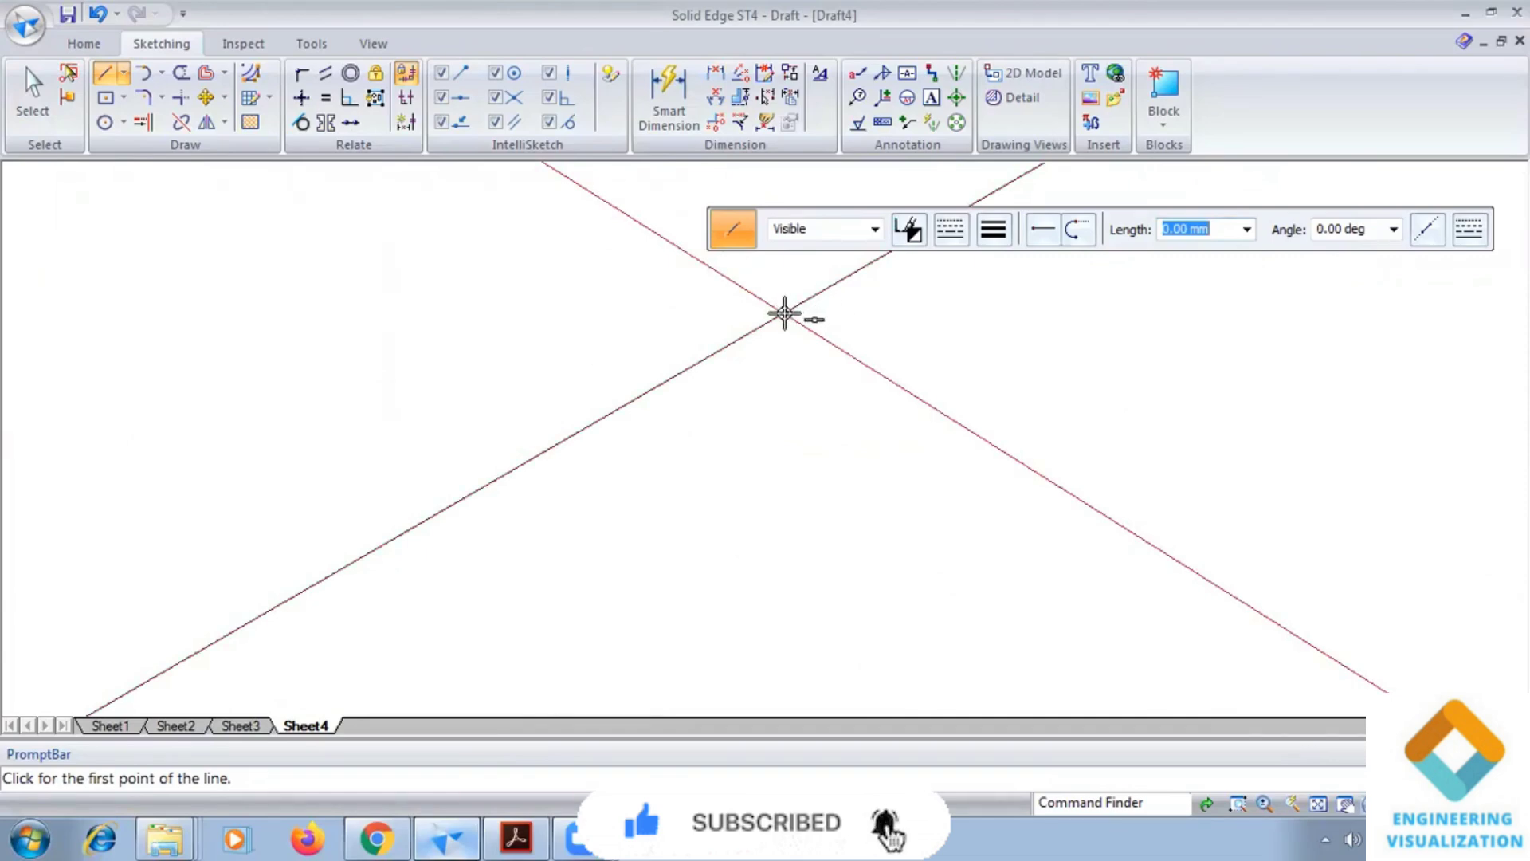
pyautogui.click(784, 313)
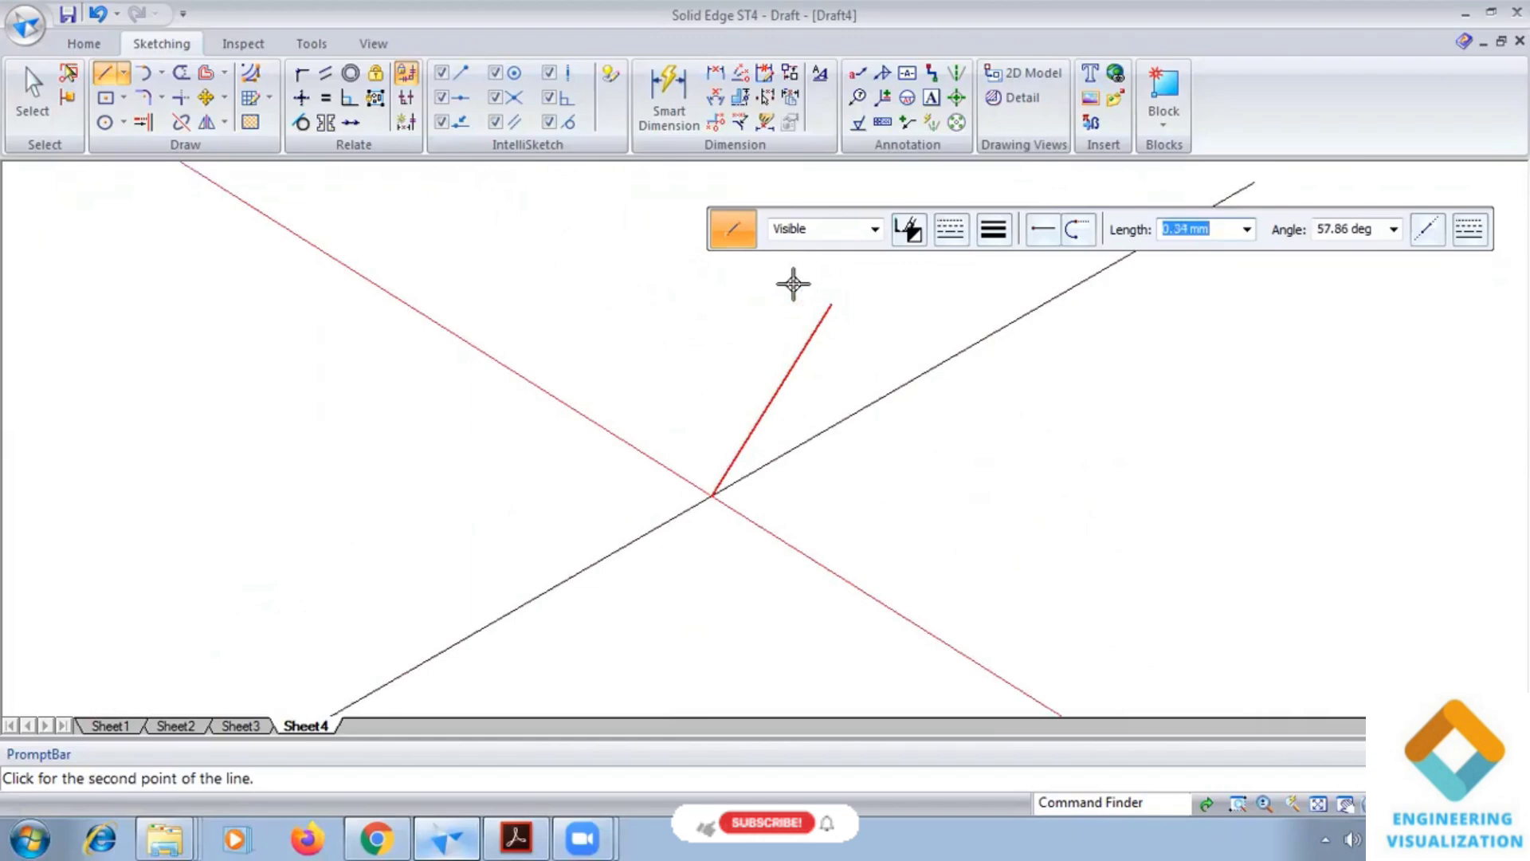
pyautogui.moveTo(1253, 679)
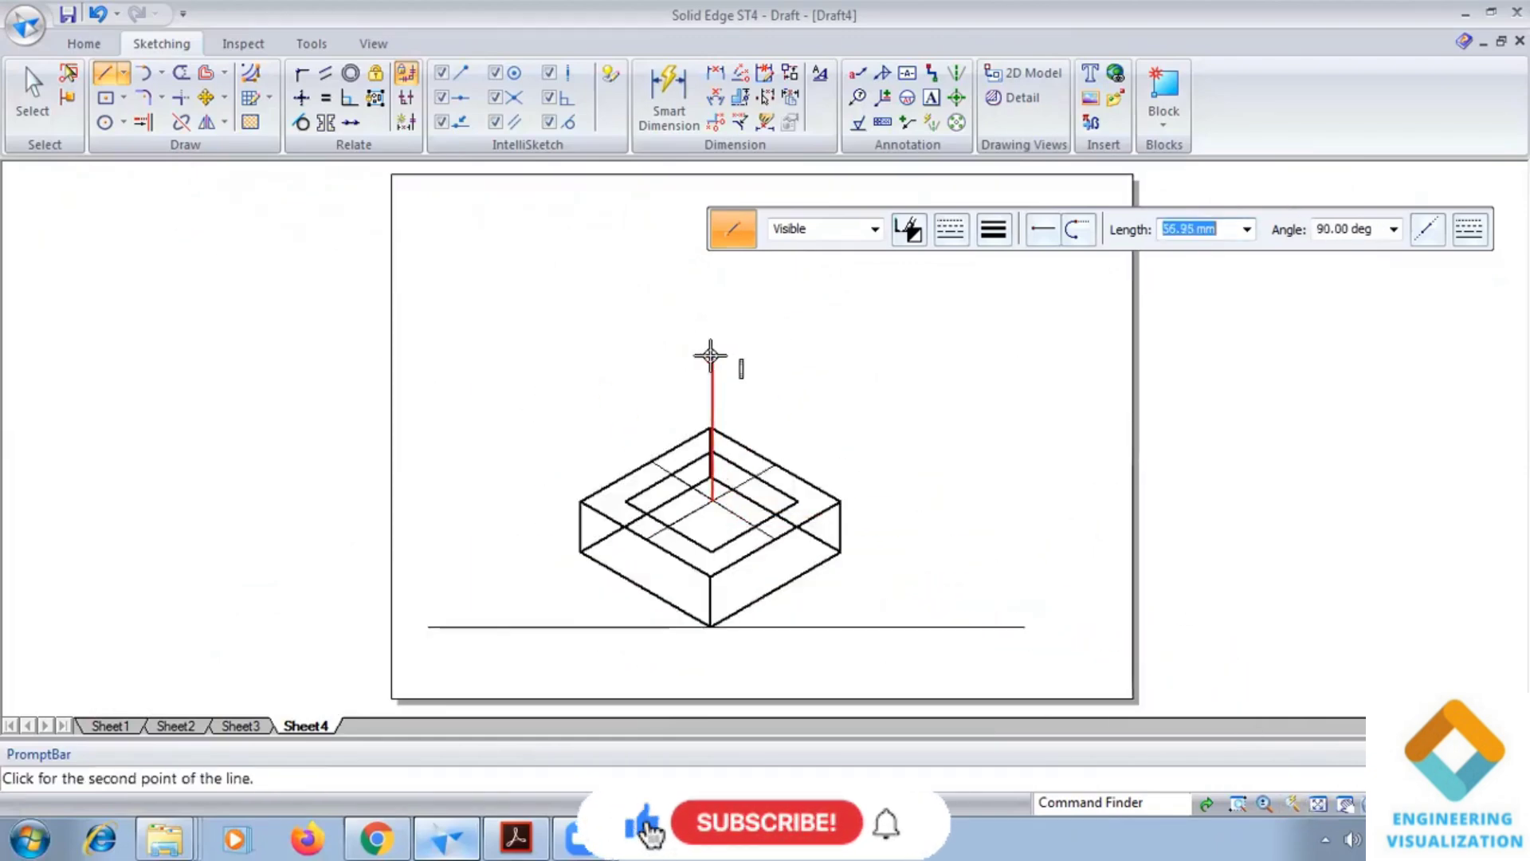
pyautogui.write('60')
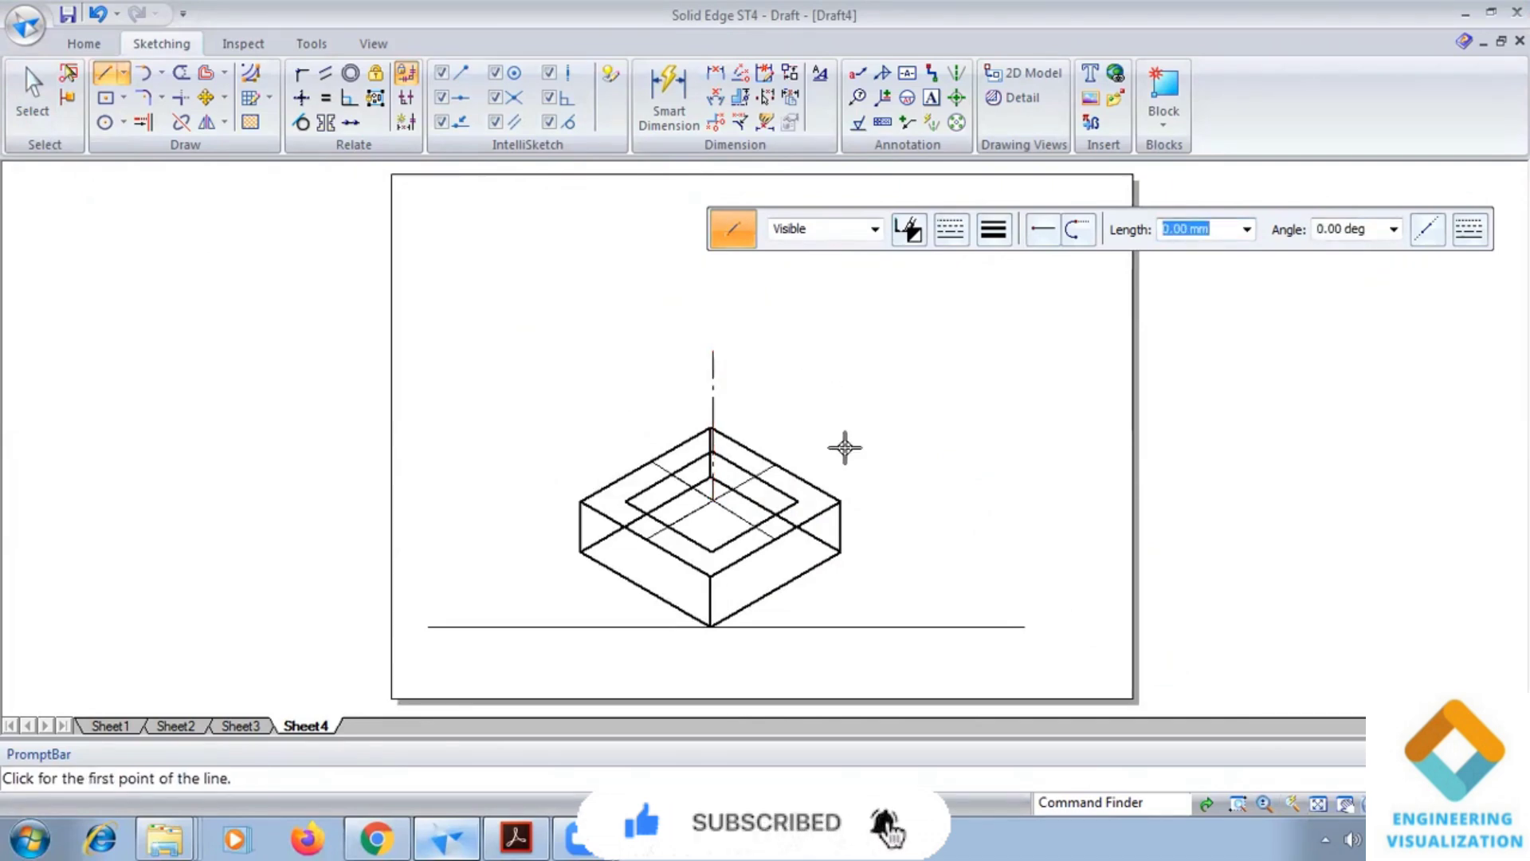
pyautogui.moveTo(708, 364)
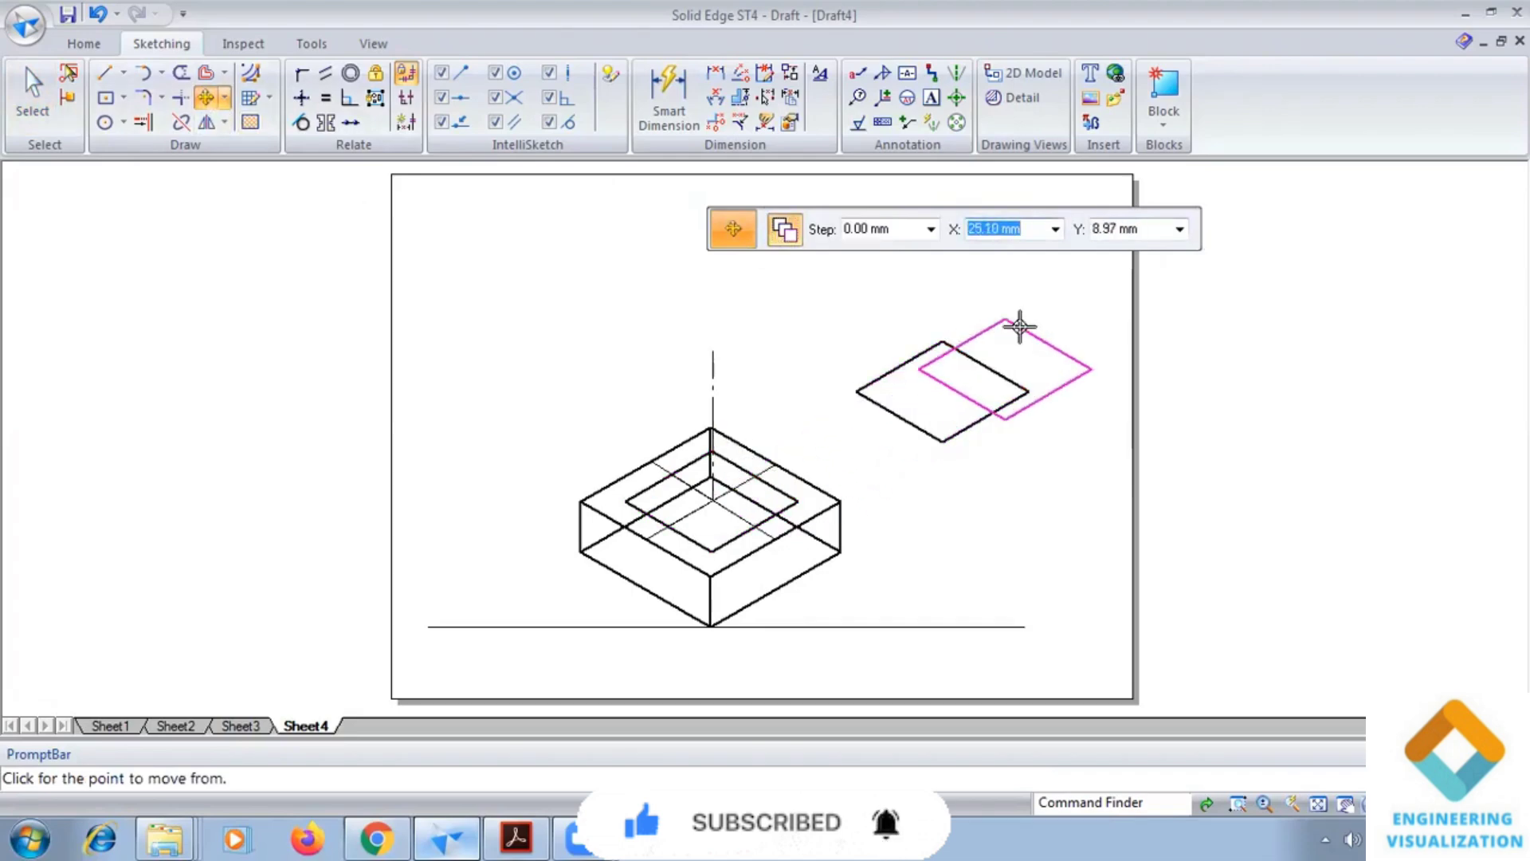
# Step: Scale a copied rhombus to 20 mm and move its centre onto the top of the axis line
pyautogui.click(223, 123)
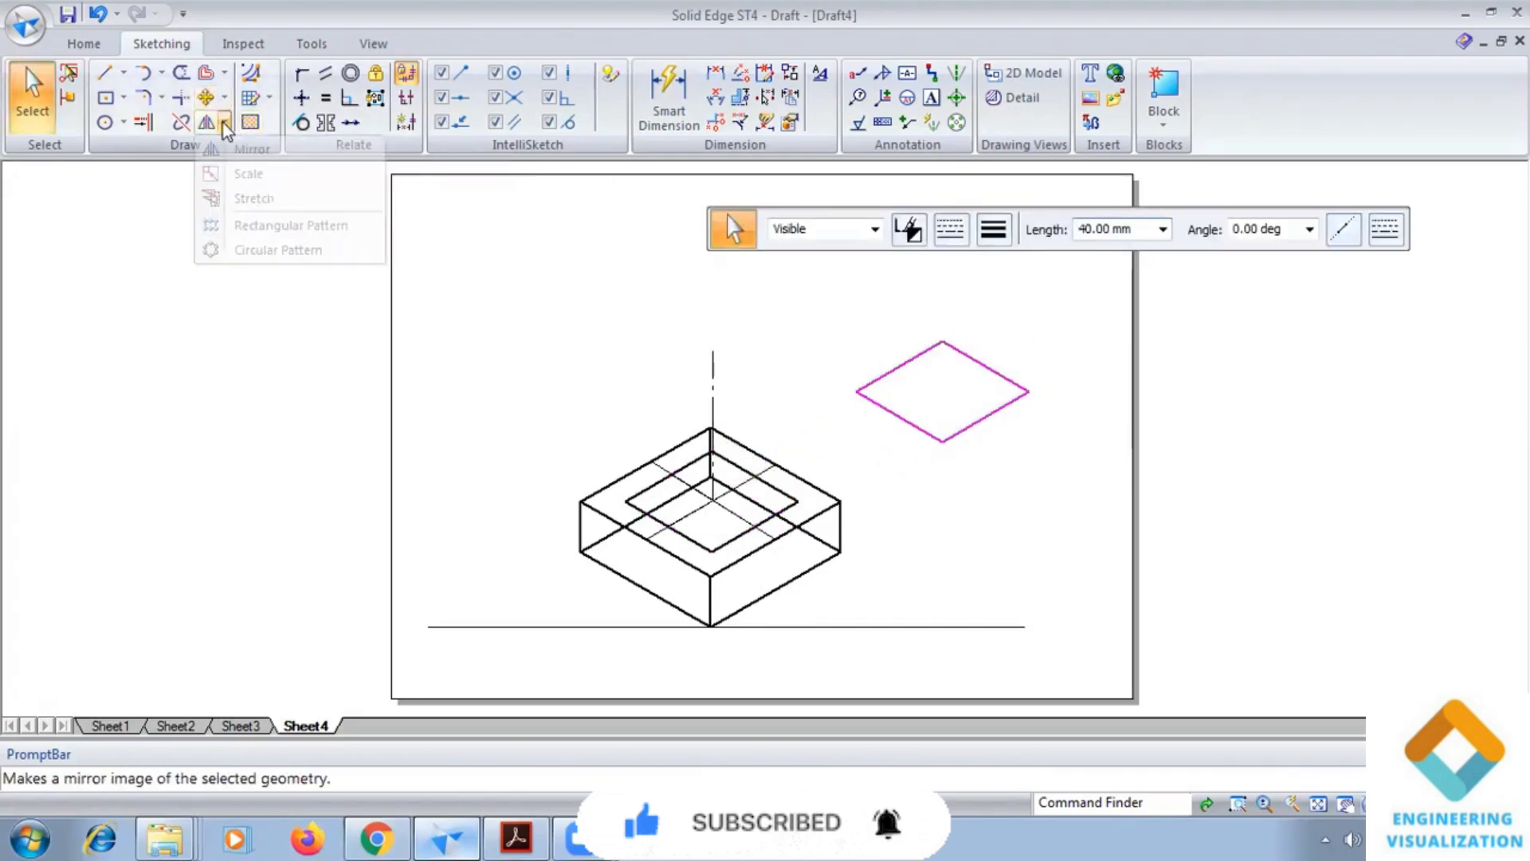
pyautogui.click(249, 172)
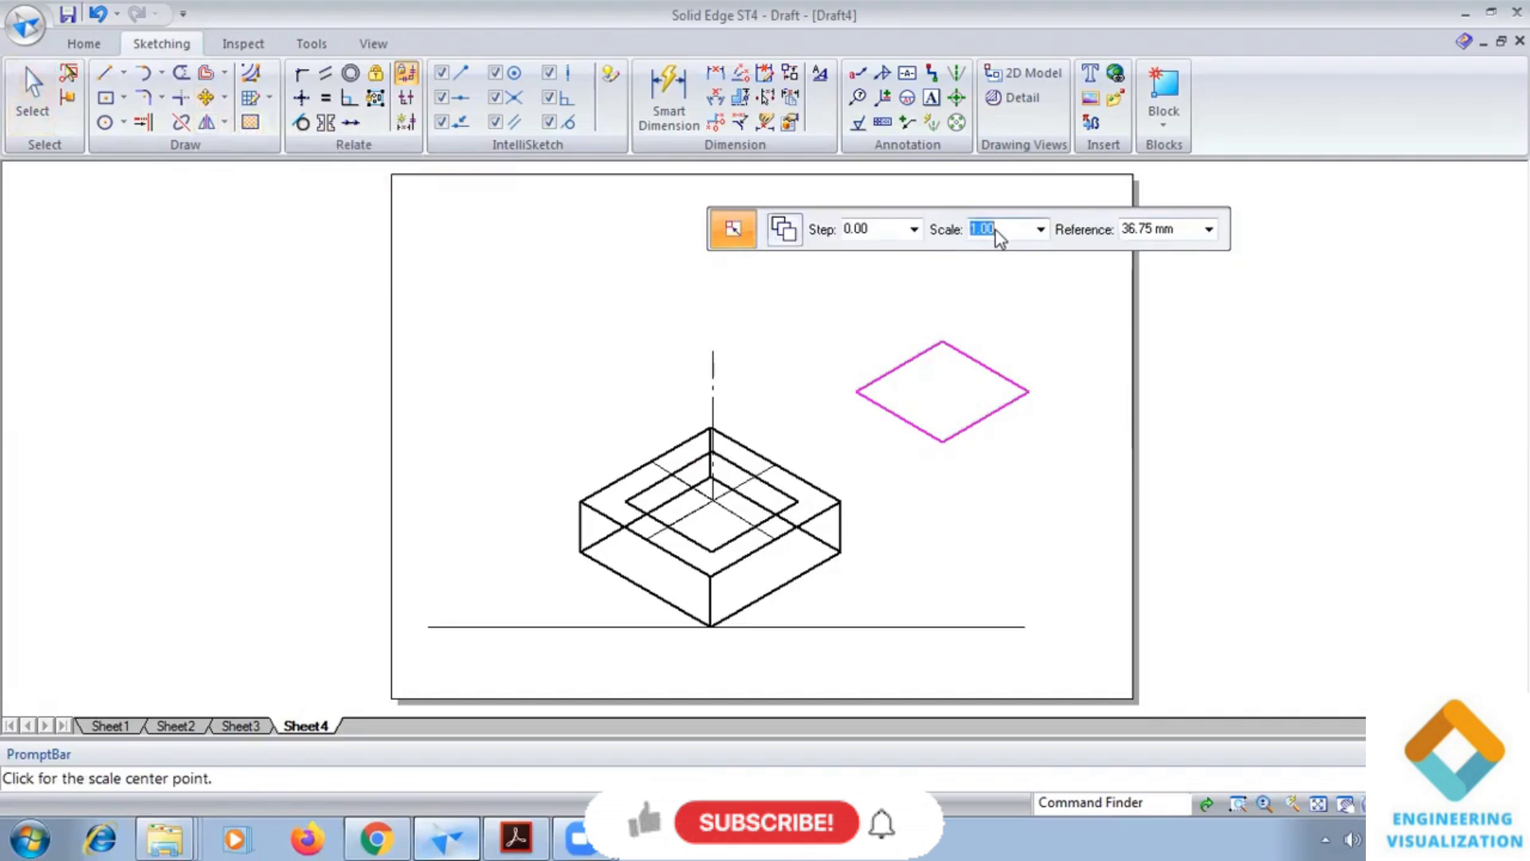
pyautogui.write('20.00 mm')
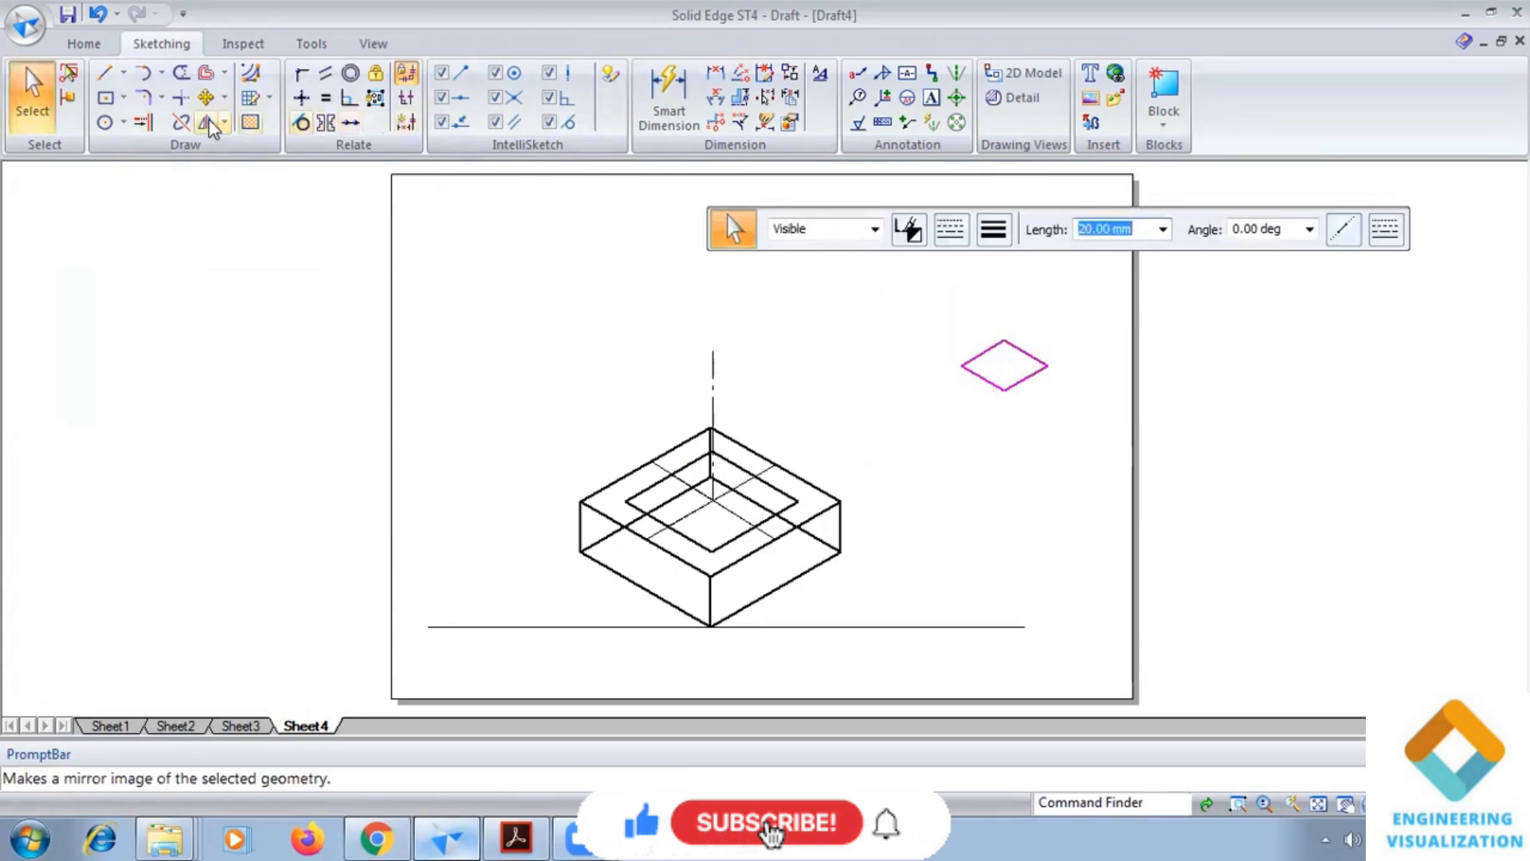
pyautogui.click(202, 97)
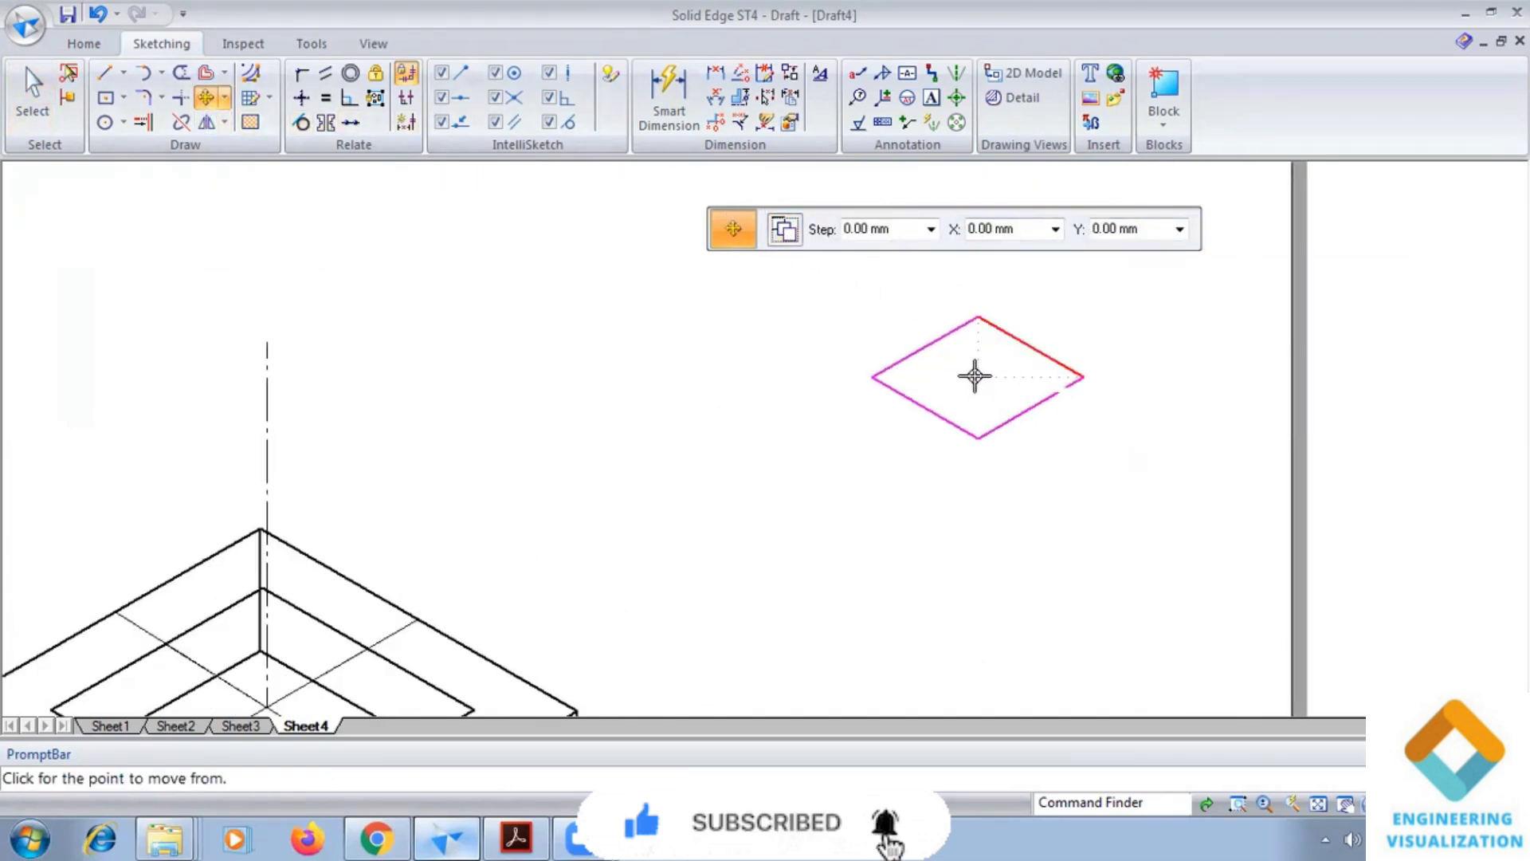
pyautogui.click(976, 376)
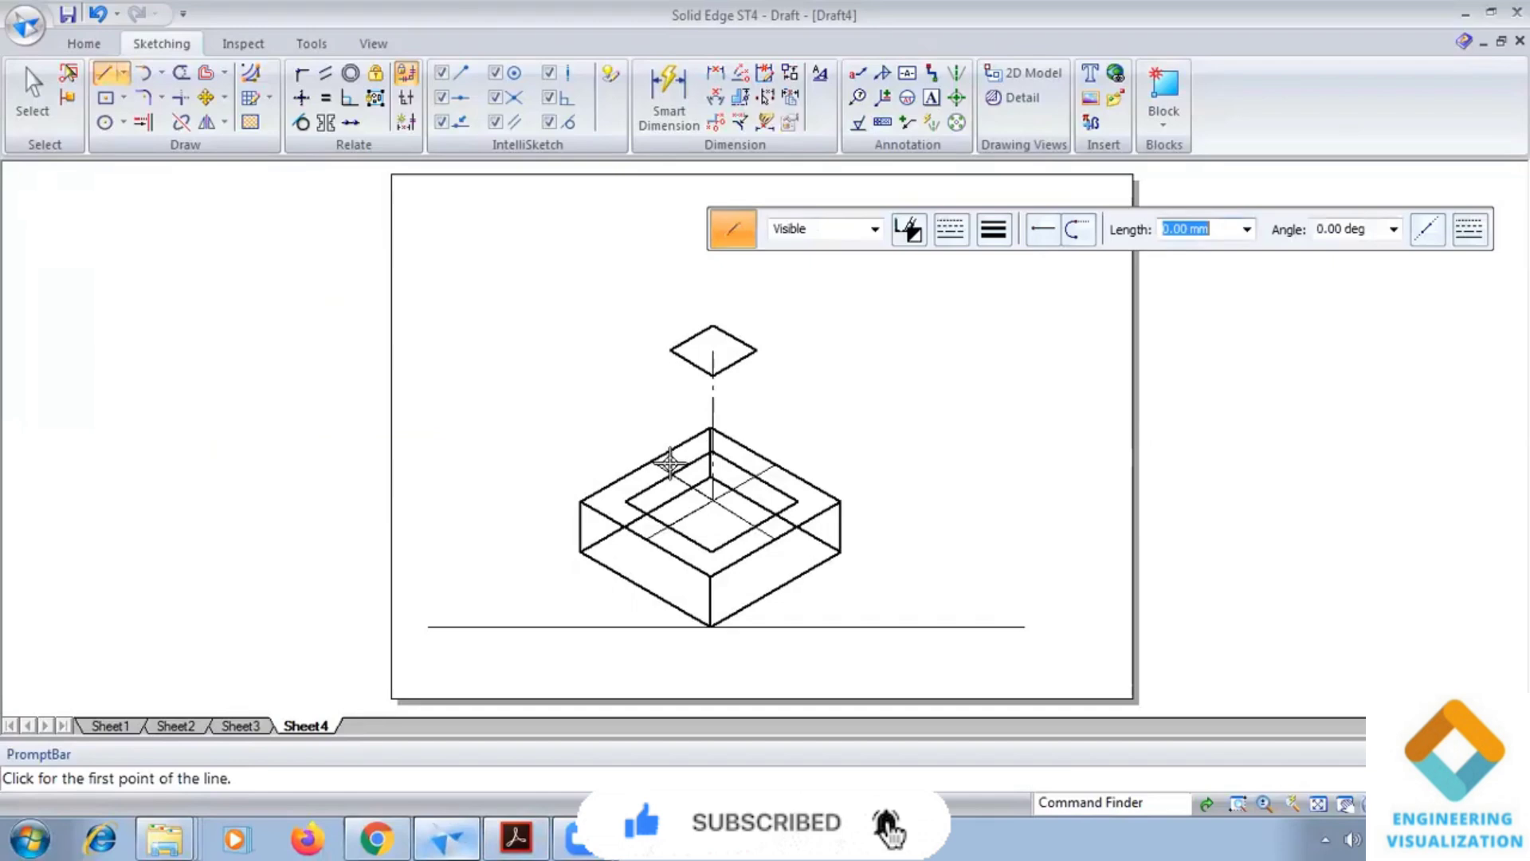
pyautogui.moveTo(634, 482)
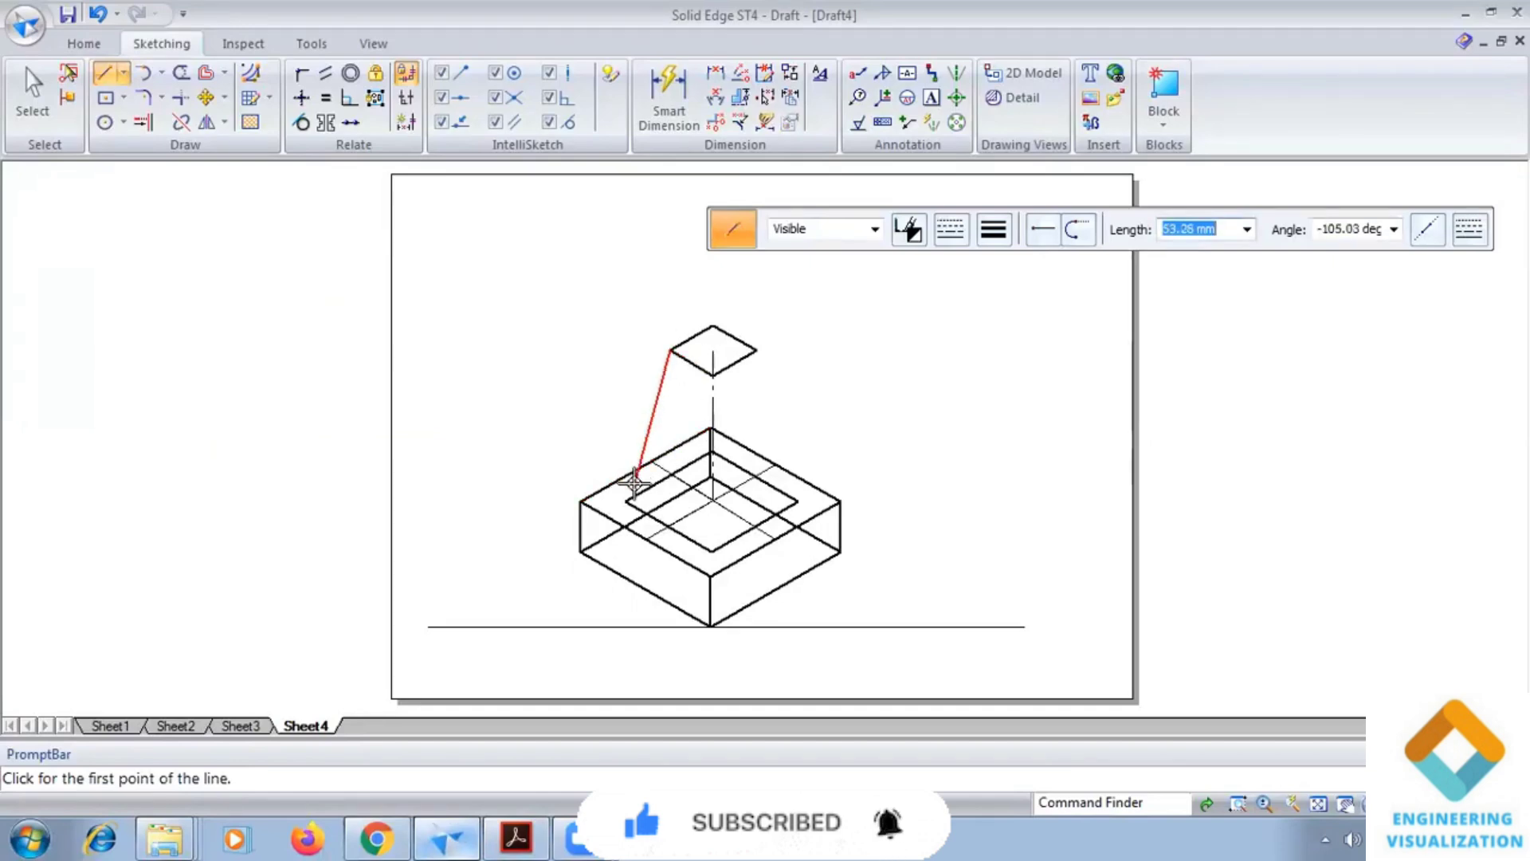
# Step: Draw slanted edges from the top square's corners down to the base square's corners
pyautogui.click(32, 83)
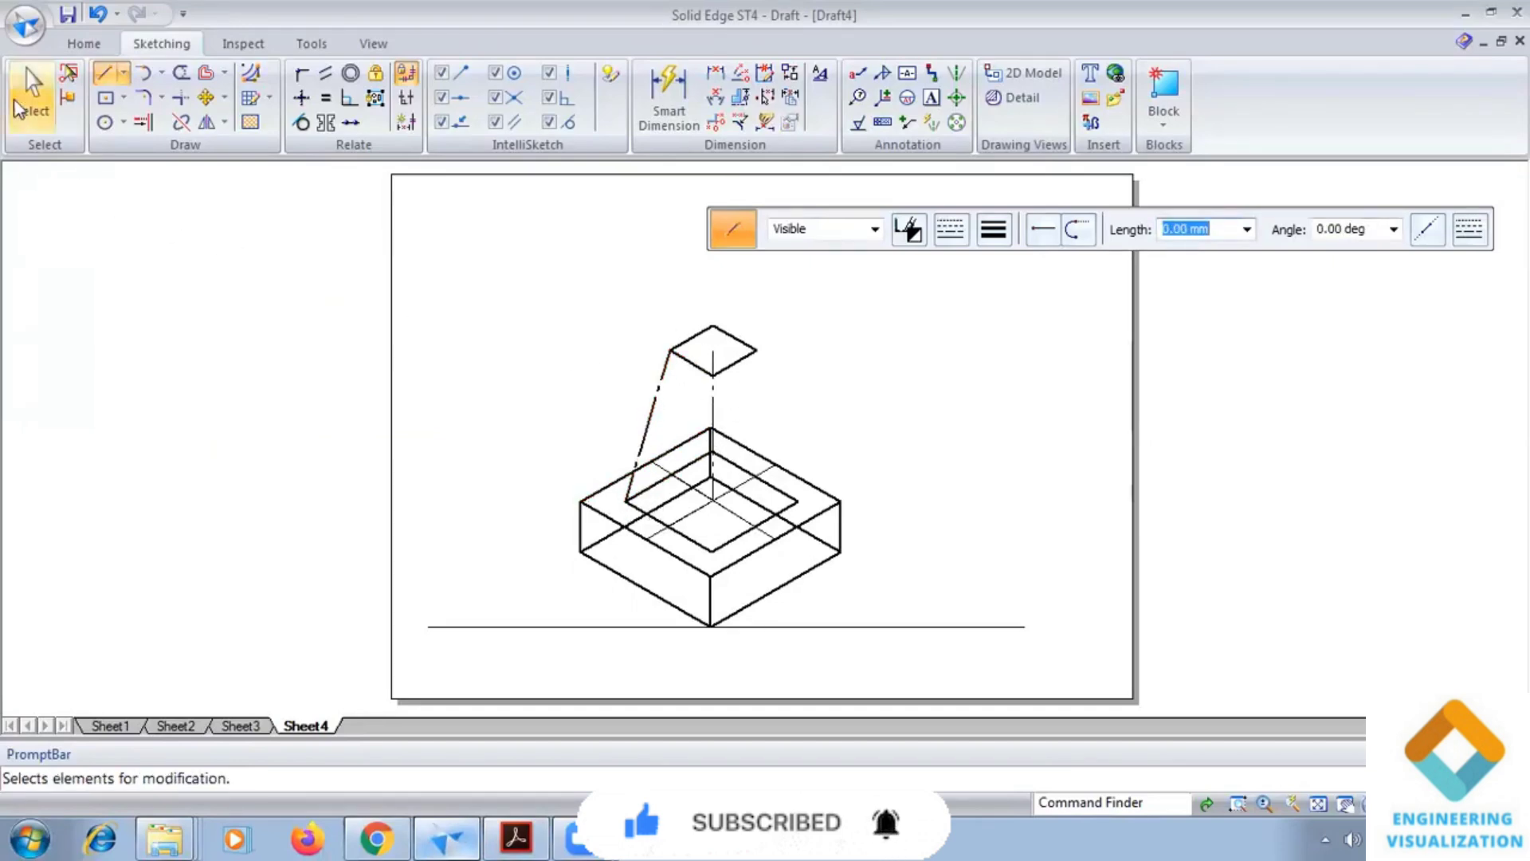
pyautogui.click(32, 83)
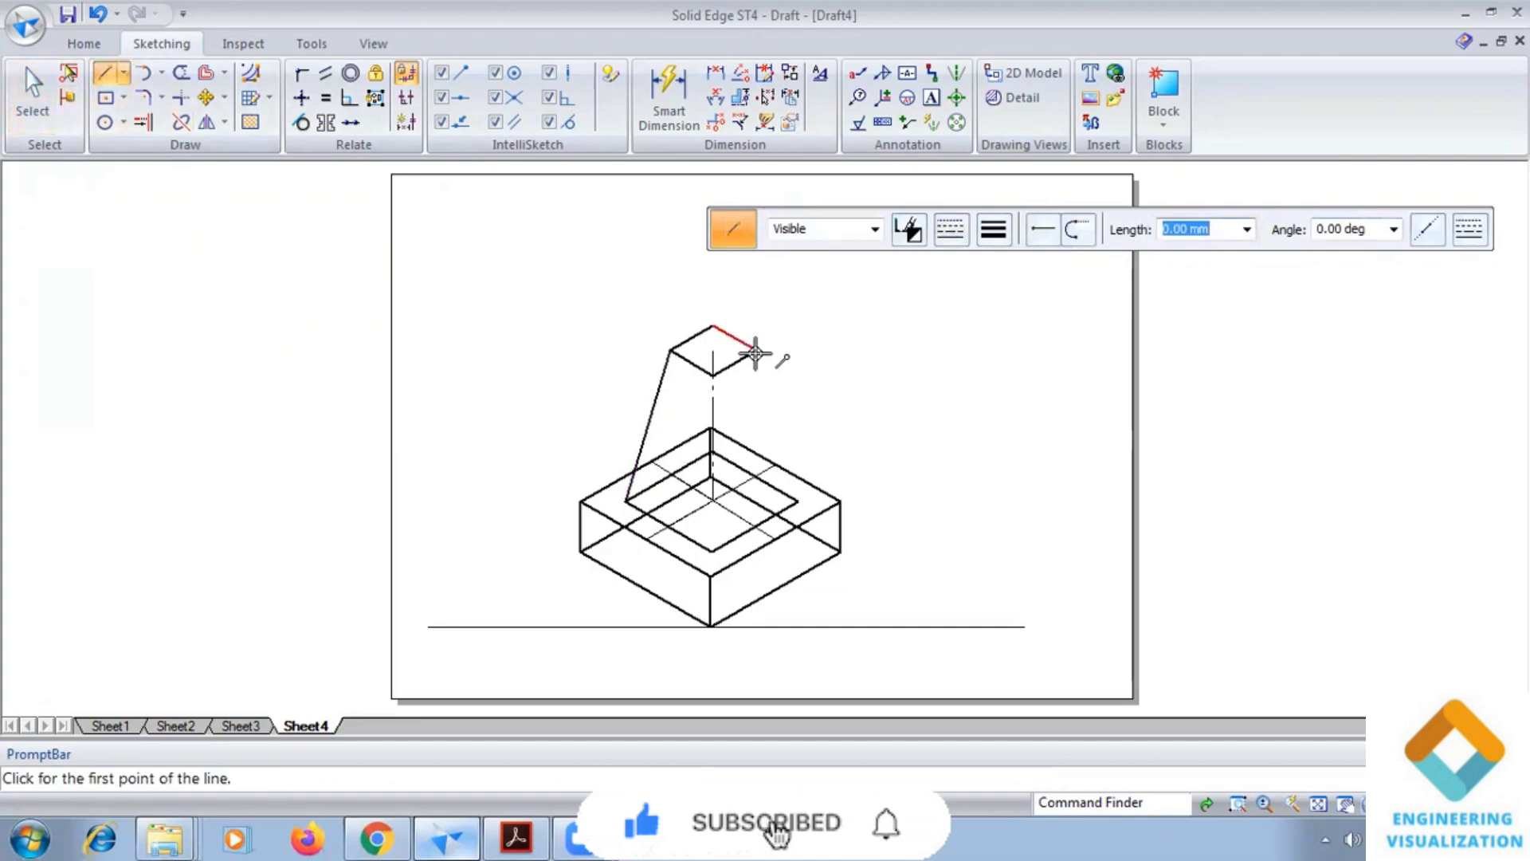
pyautogui.click(755, 354)
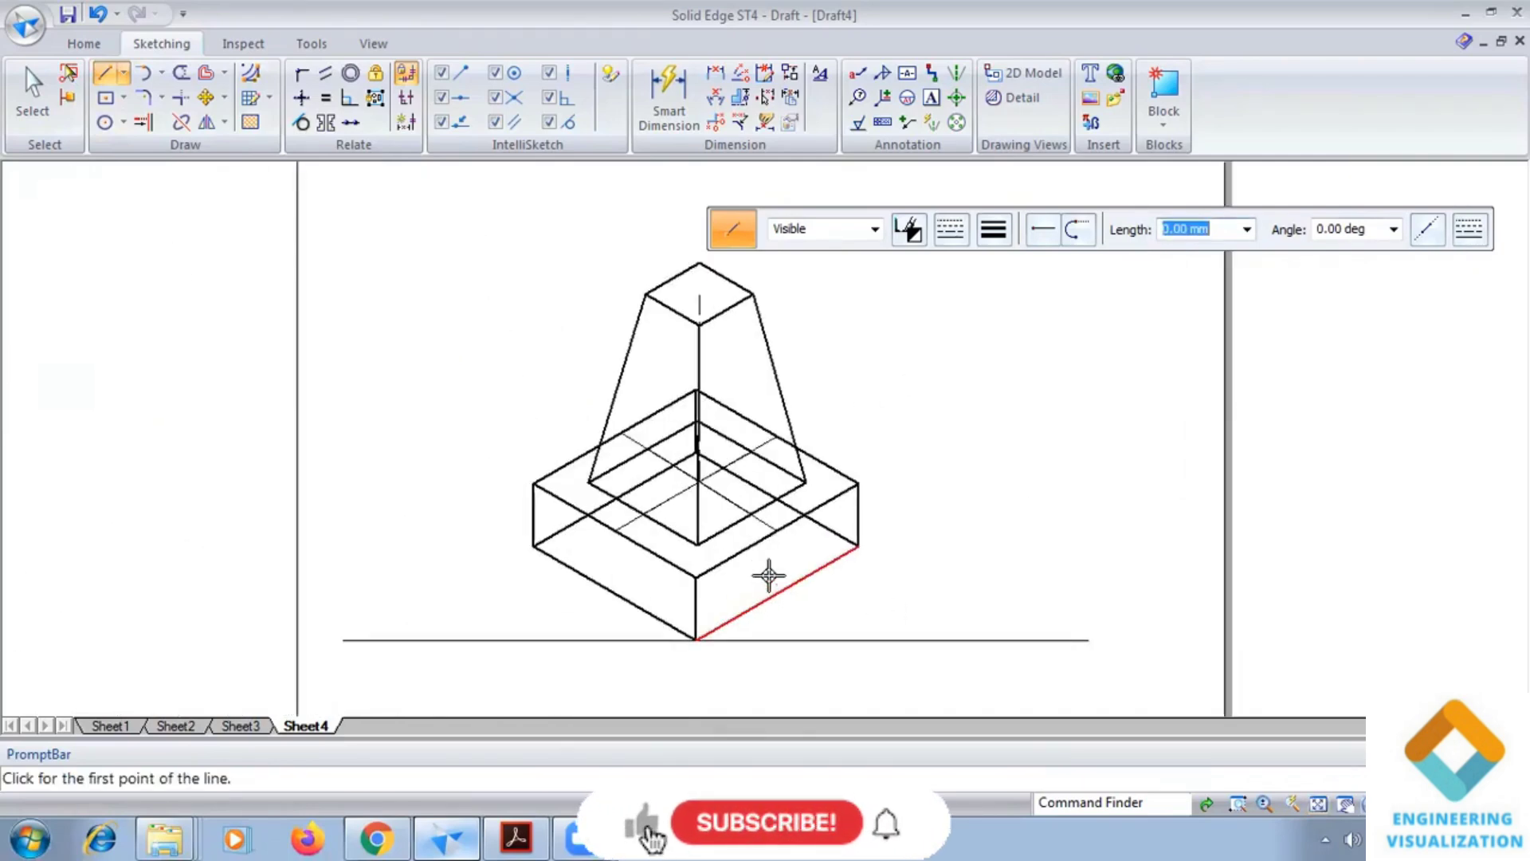
pyautogui.click(515, 837)
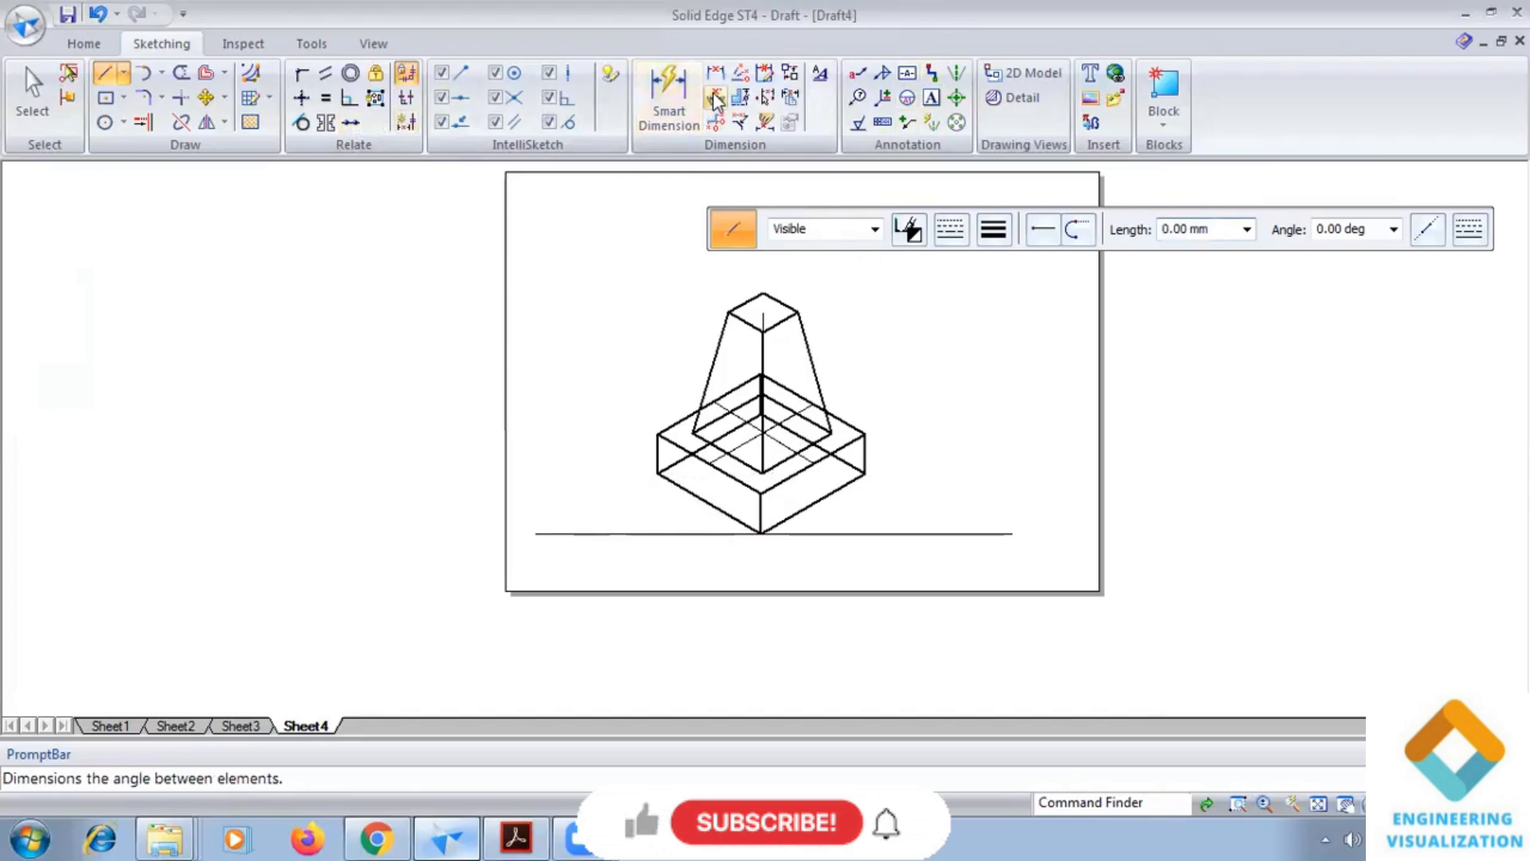
# Step: Dimension the 30° angle between the ground line and the block's lower front edge
pyautogui.click(714, 95)
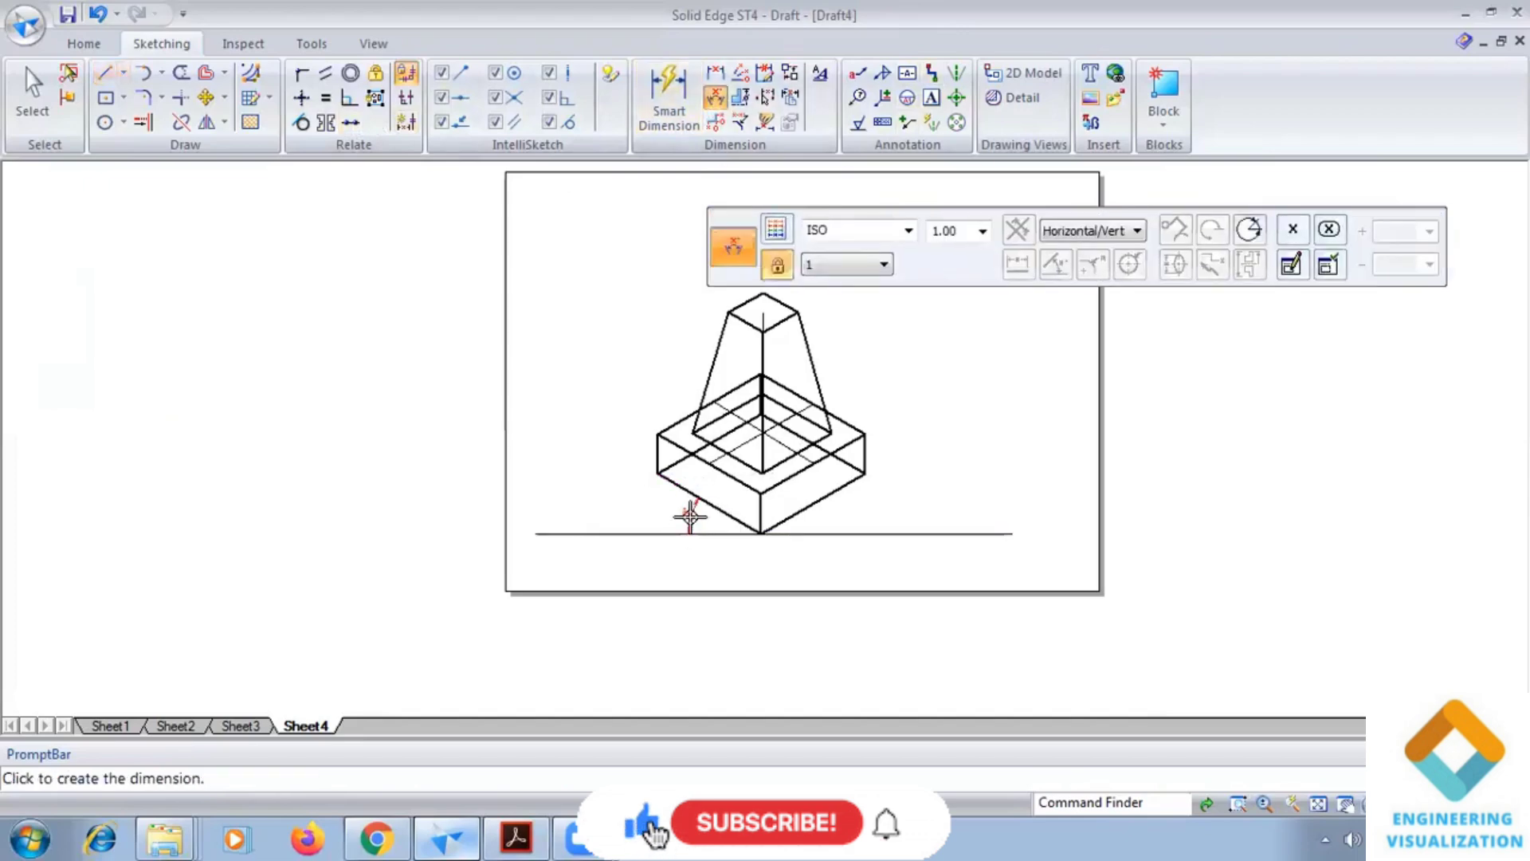
pyautogui.click(800, 528)
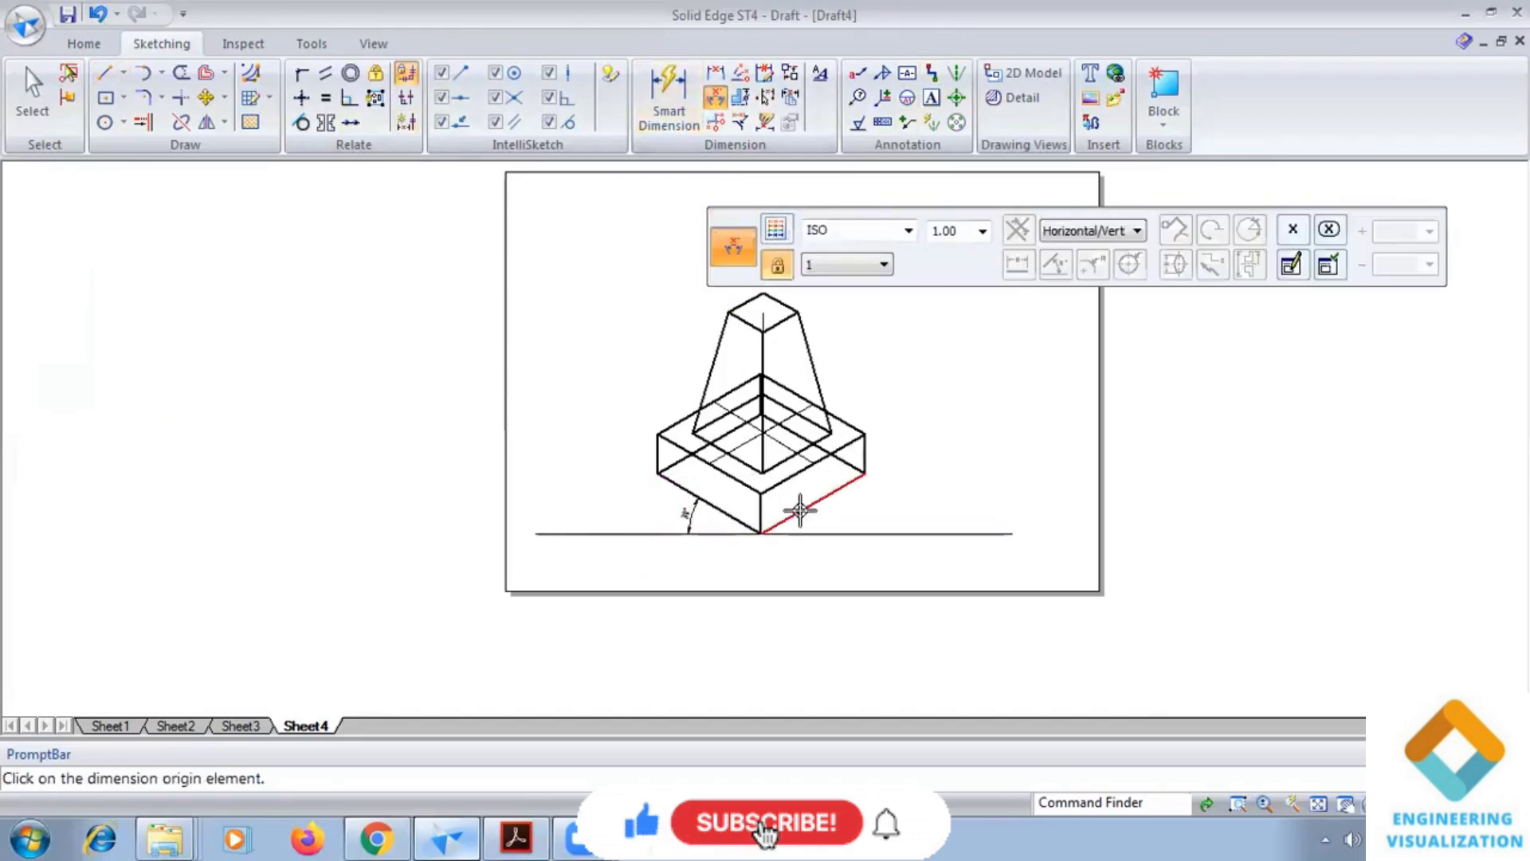
pyautogui.click(795, 533)
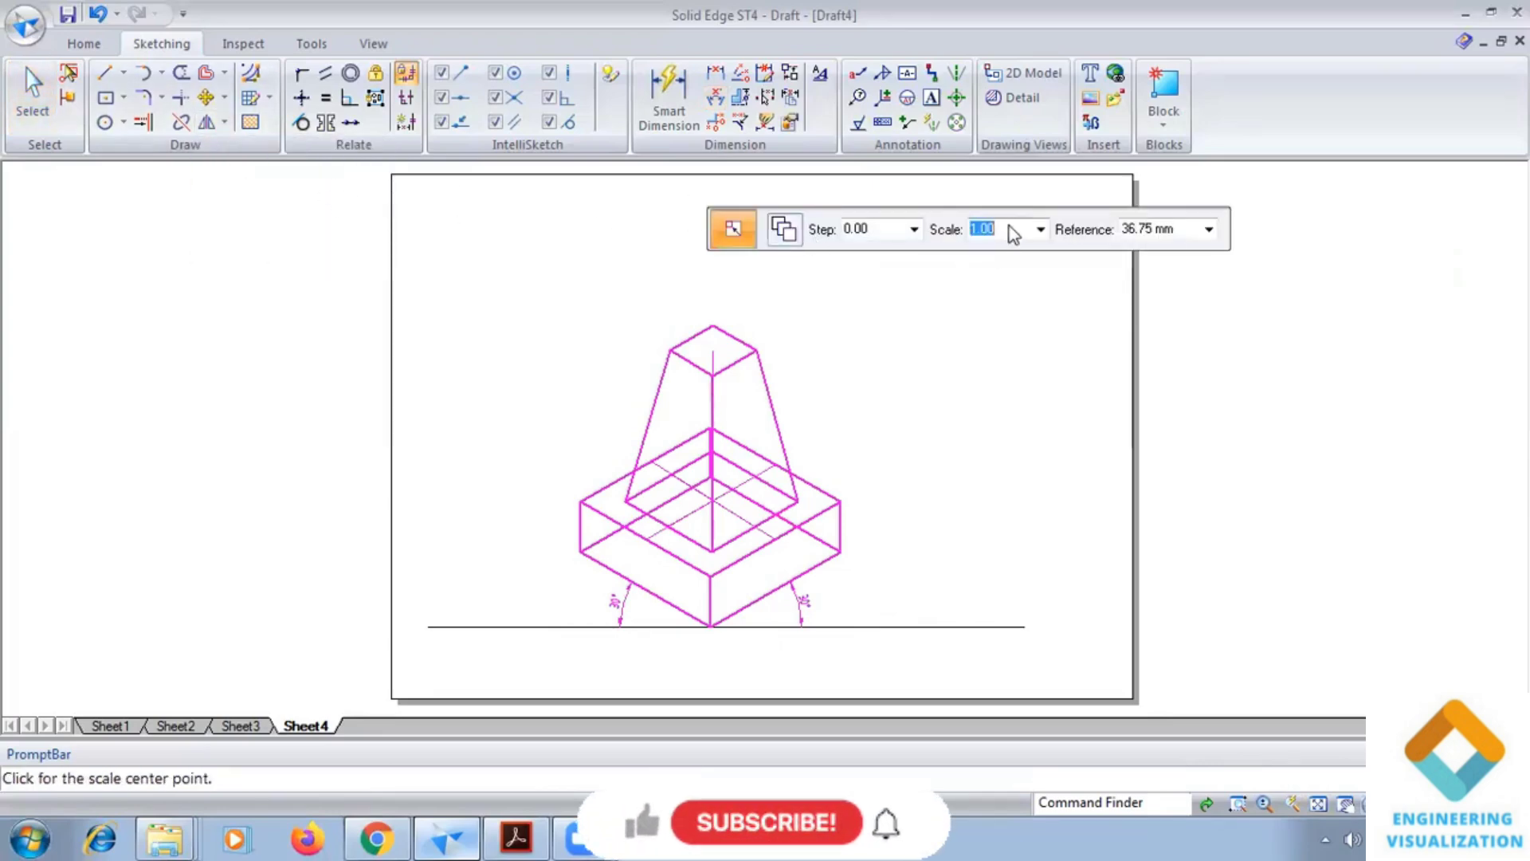
# Step: Scale the whole isometric drawing down by a factor below 1
pyautogui.write('0.')
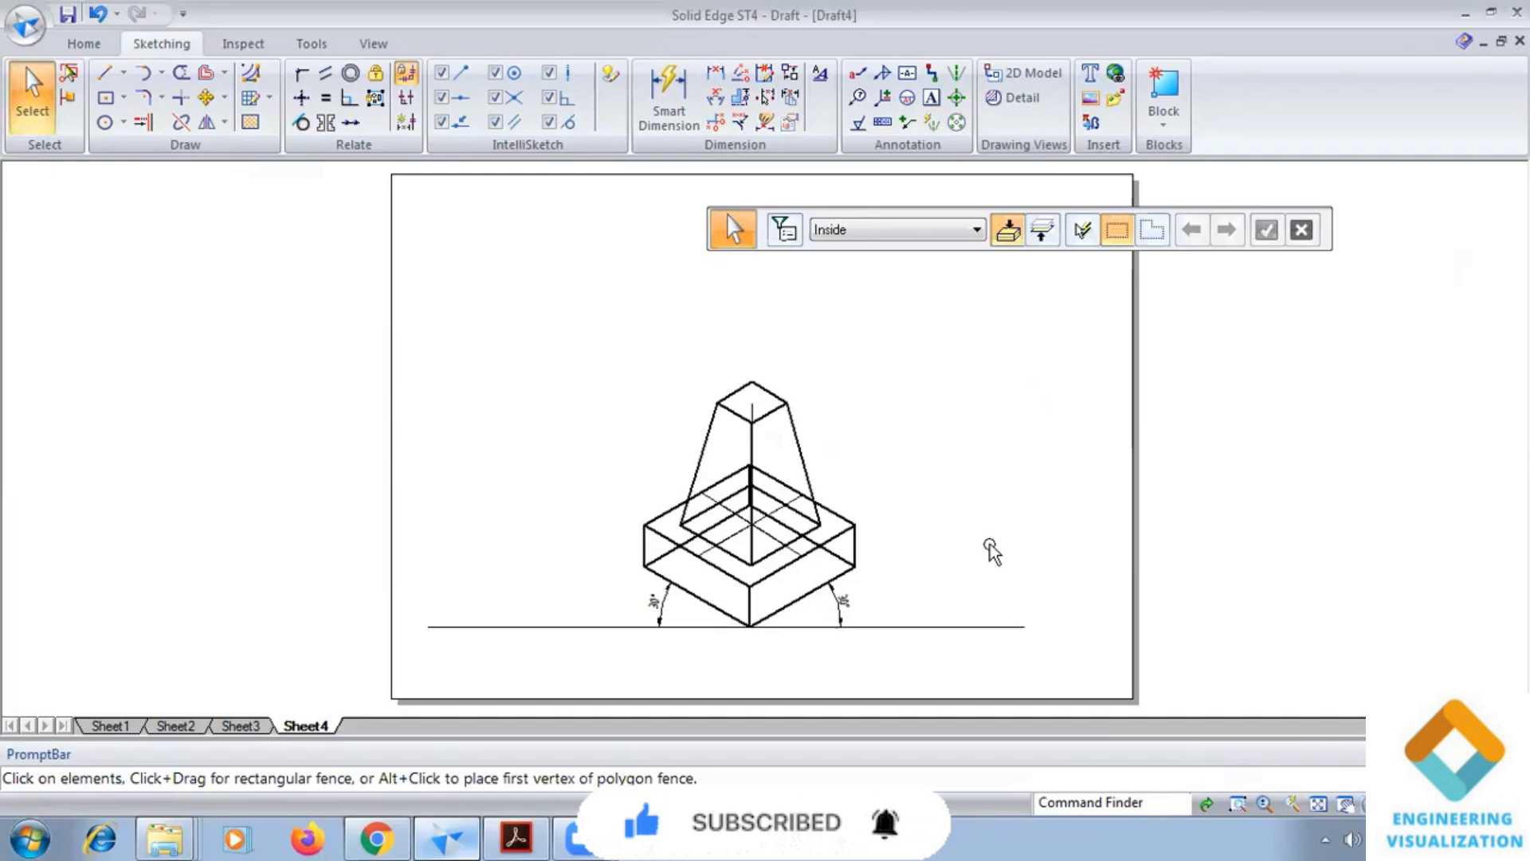
pyautogui.moveTo(932, 41)
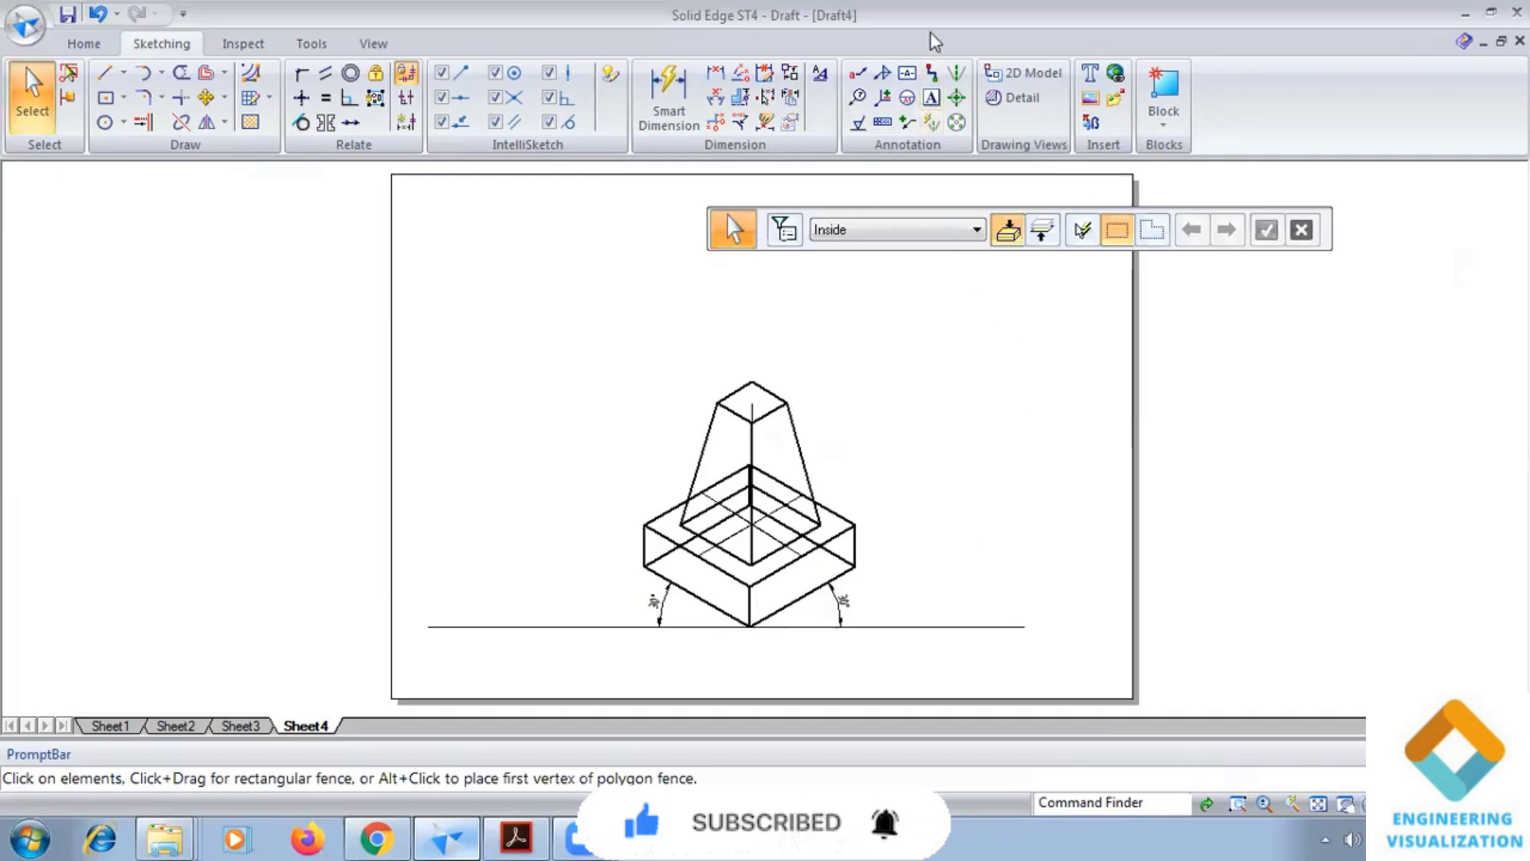